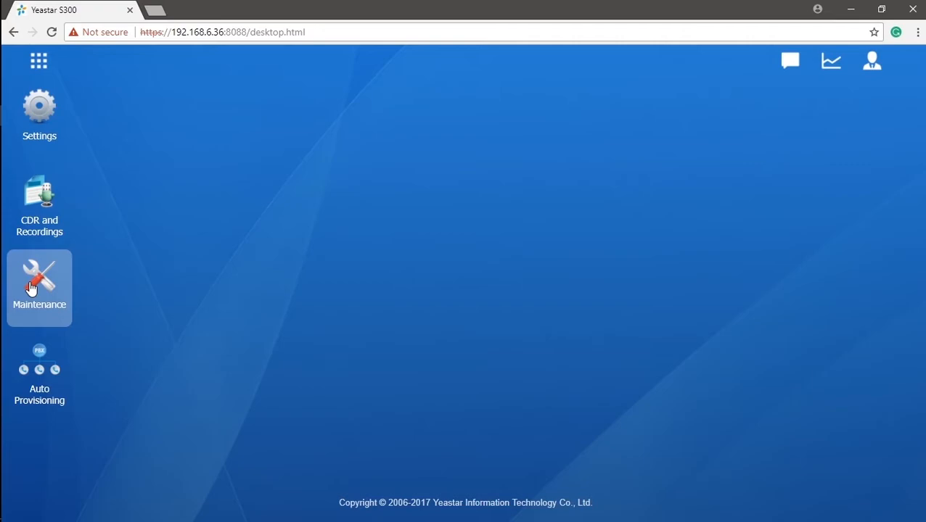
Open Maintenance's Upgrade page, ticking then unticking Reset Configuration to Factory Default
left_click(32, 282)
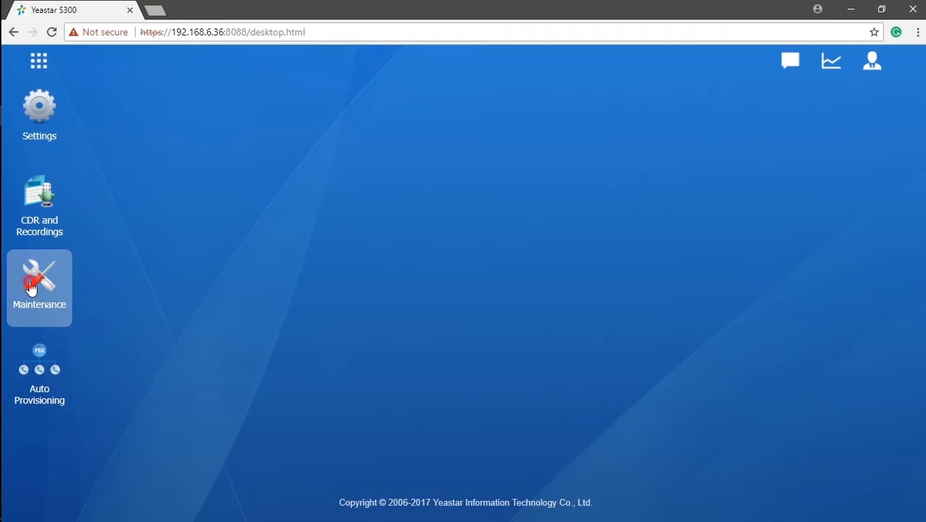
mouse_move(432, 277)
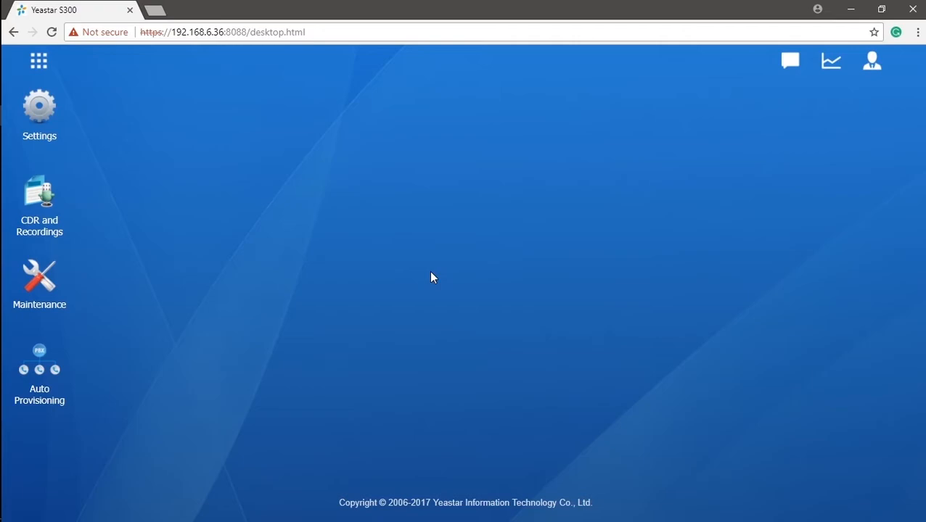
mouse_move(42, 283)
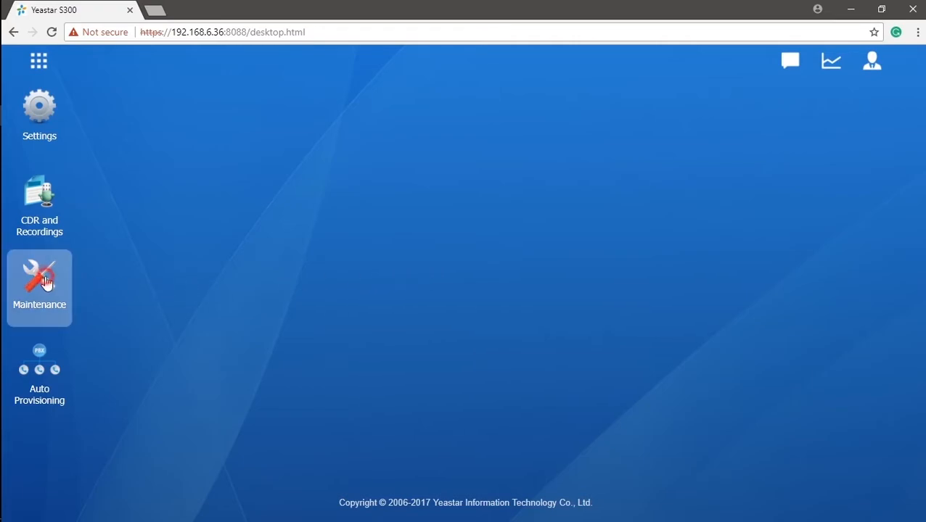
left_click(39, 276)
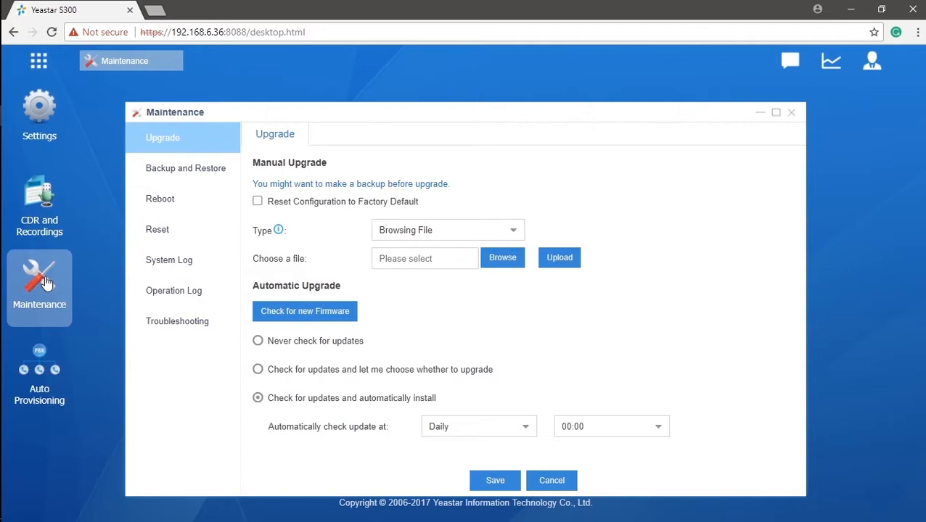
mouse_move(334, 191)
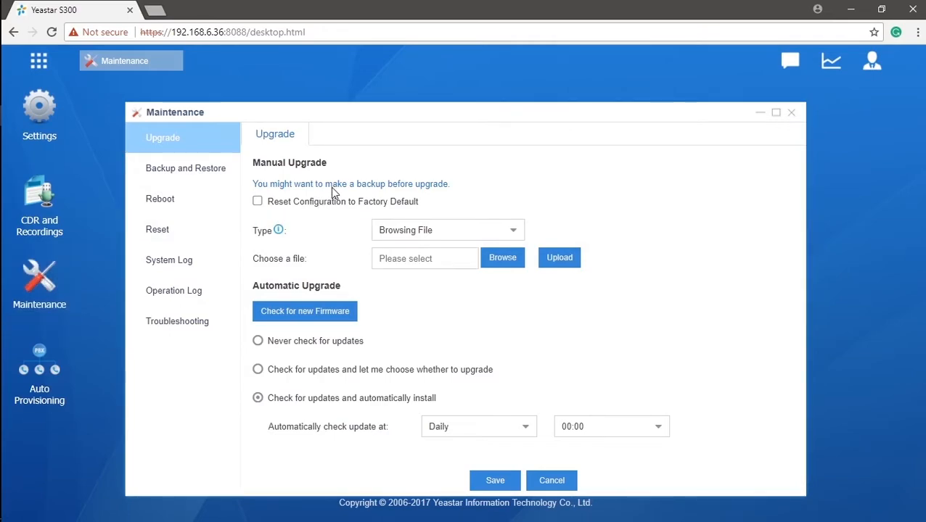
mouse_move(452, 189)
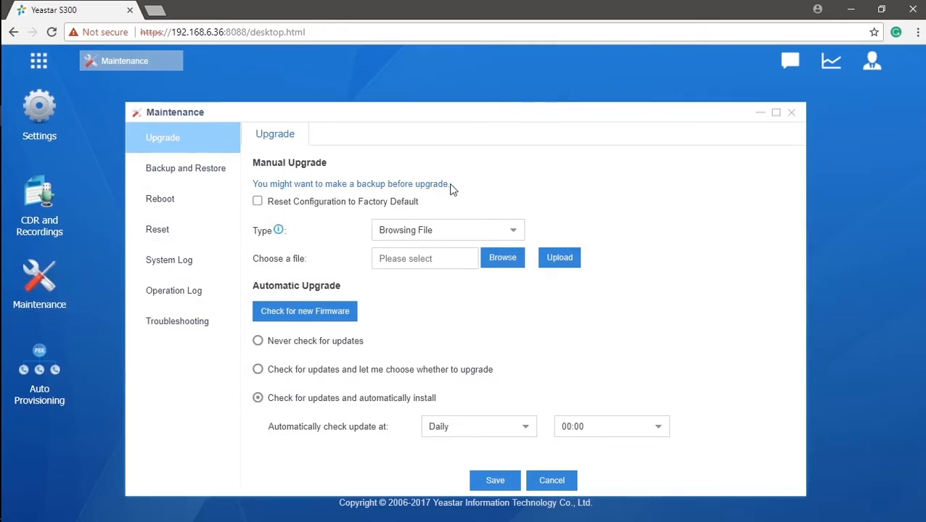
mouse_move(460, 193)
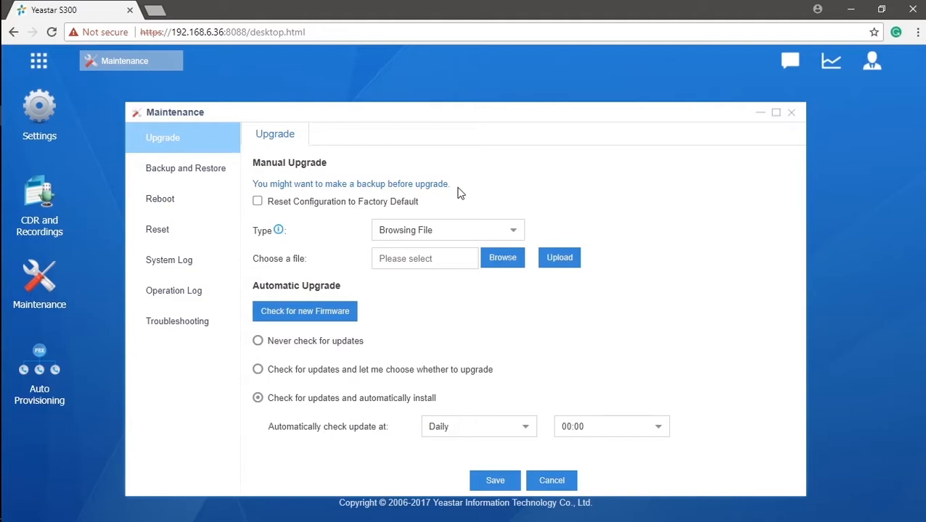
mouse_move(429, 197)
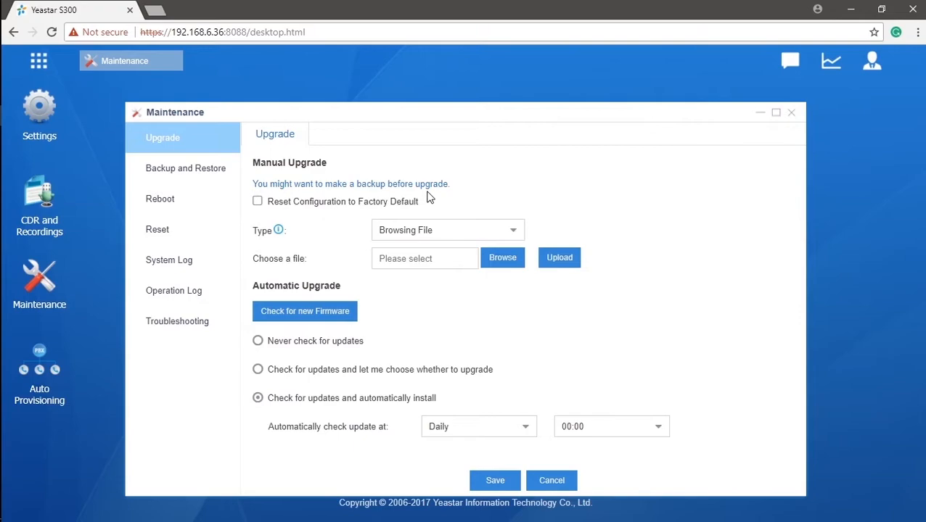
left_click(257, 201)
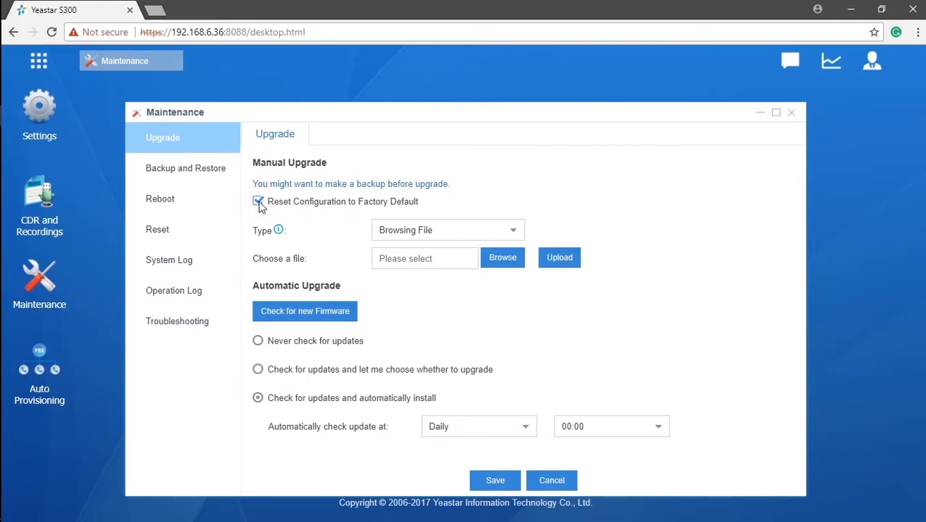
left_click(258, 202)
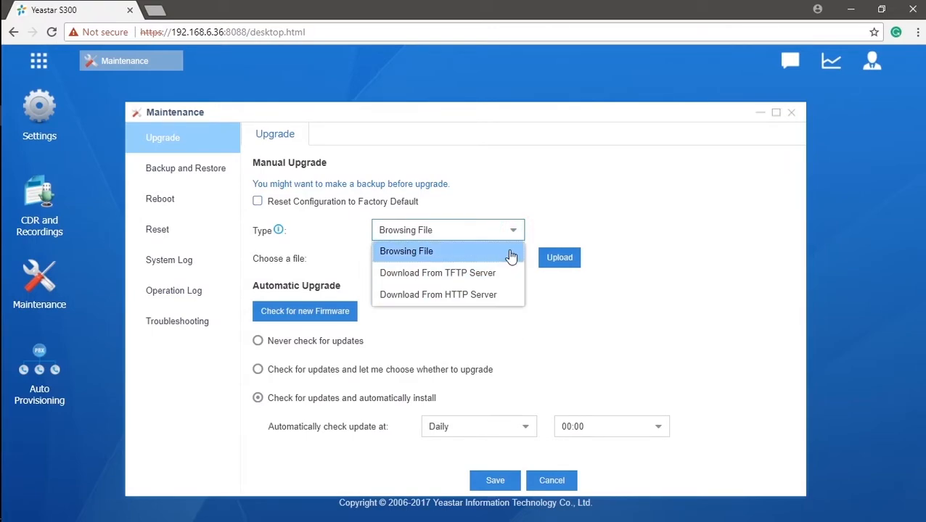
Keep Browsing File as the upgrade source and choose firmware file 30.6.0.6.bin
left_click(405, 251)
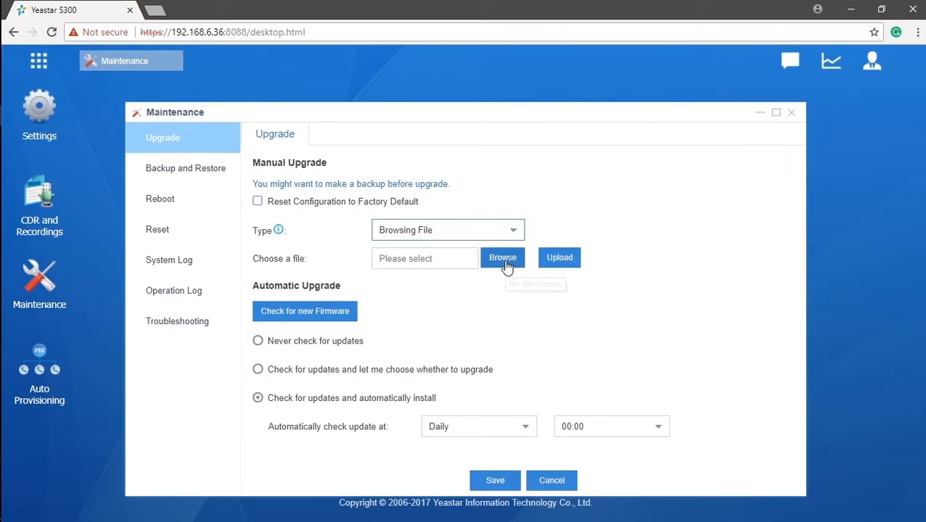
left_click(502, 258)
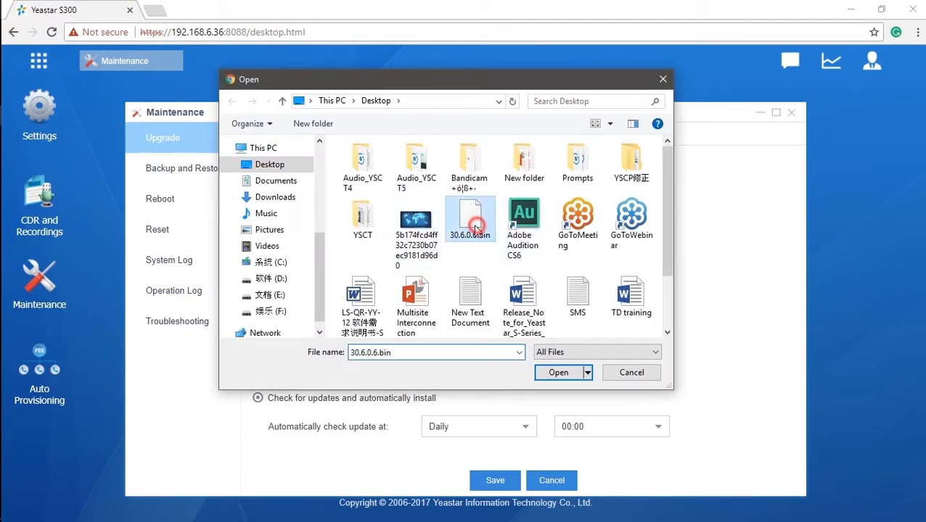
left_click(557, 372)
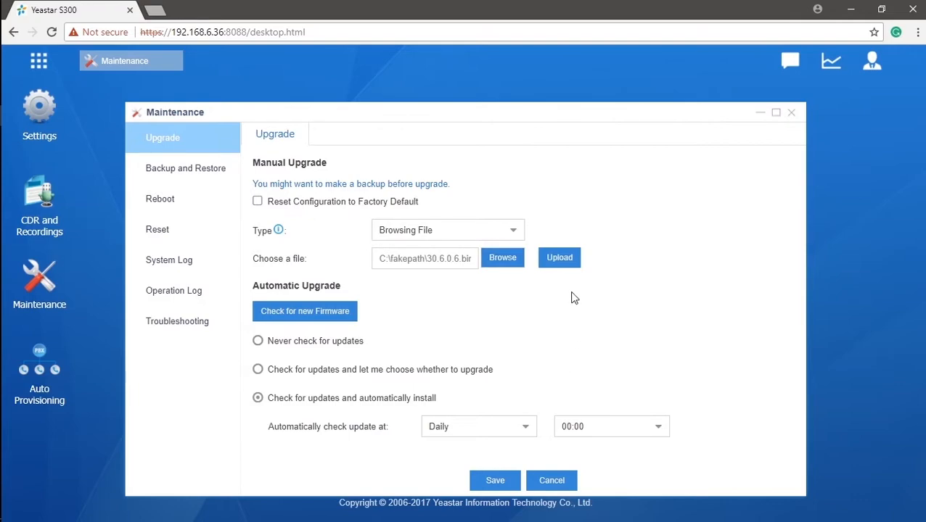
mouse_move(560, 258)
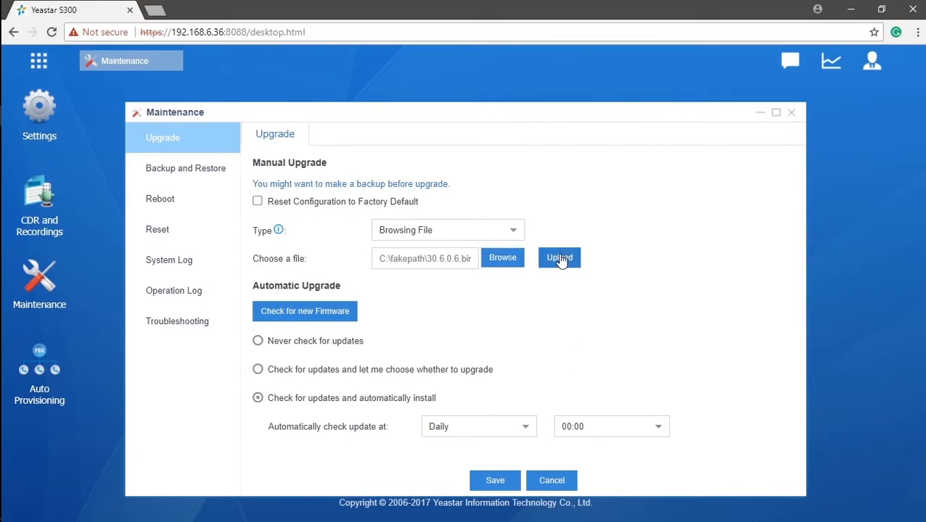
mouse_move(522, 233)
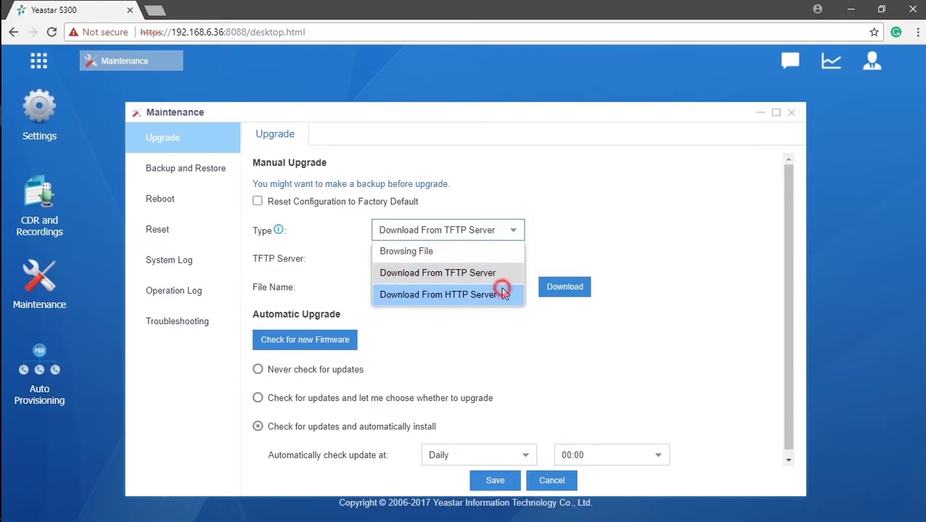
Switch the upgrade source to Download From HTTP Server and try downloading with an empty URL
left_click(436, 294)
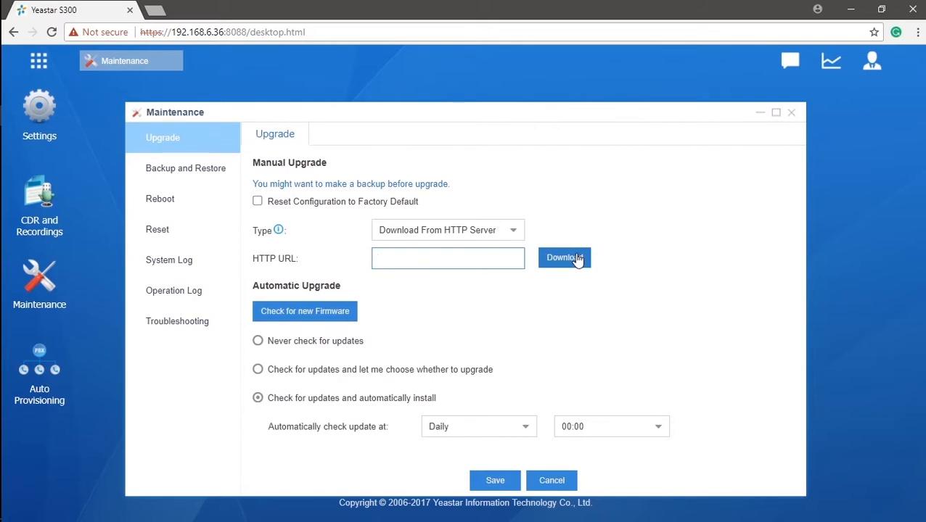
left_click(448, 258)
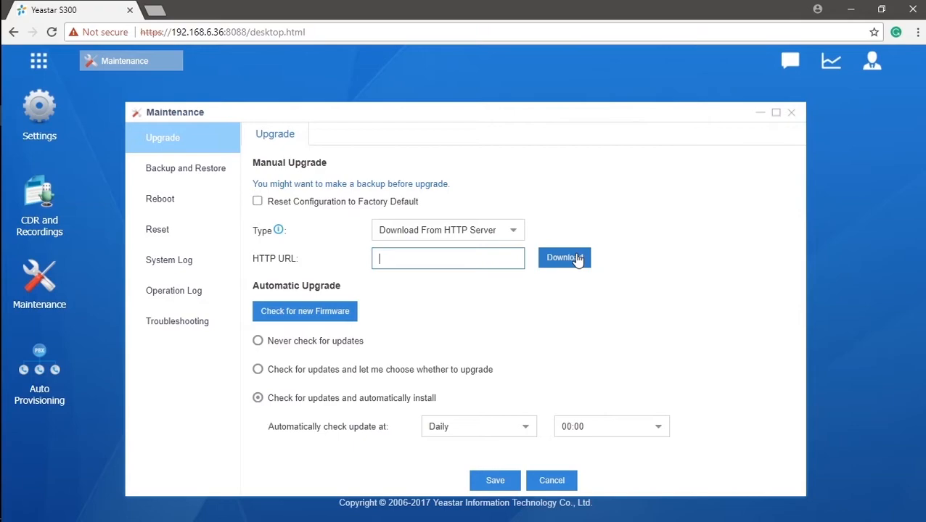
mouse_move(564, 265)
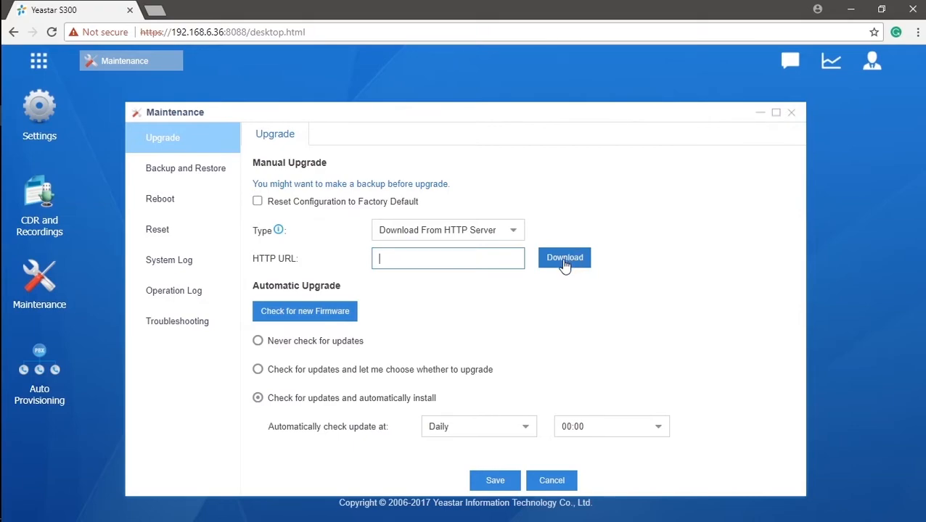
left_click(303, 311)
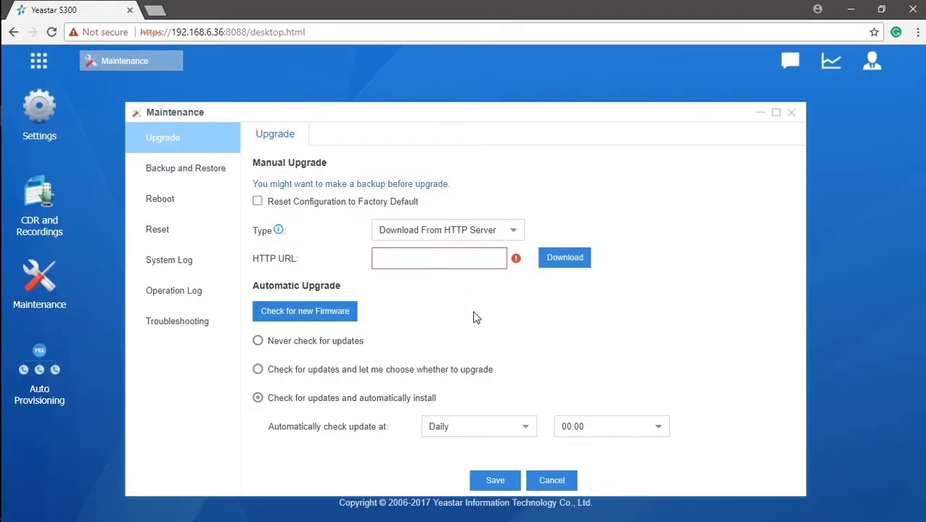
Try each Automatic Upgrade option, settling on automatic install daily at 00:00
left_click(257, 341)
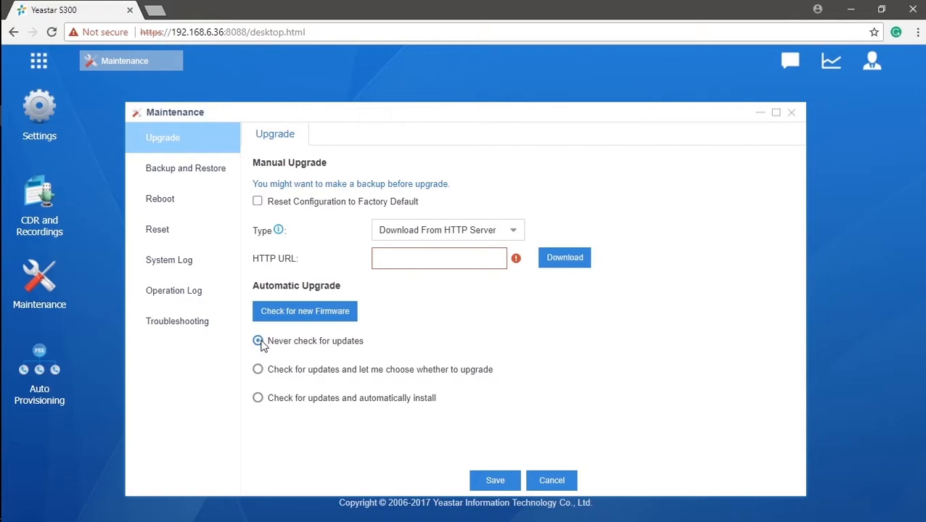
left_click(257, 369)
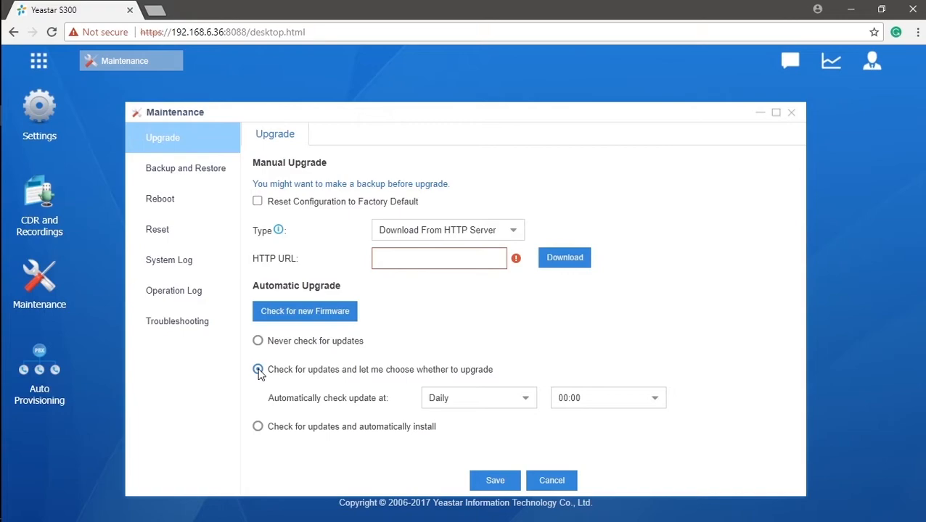
left_click(257, 370)
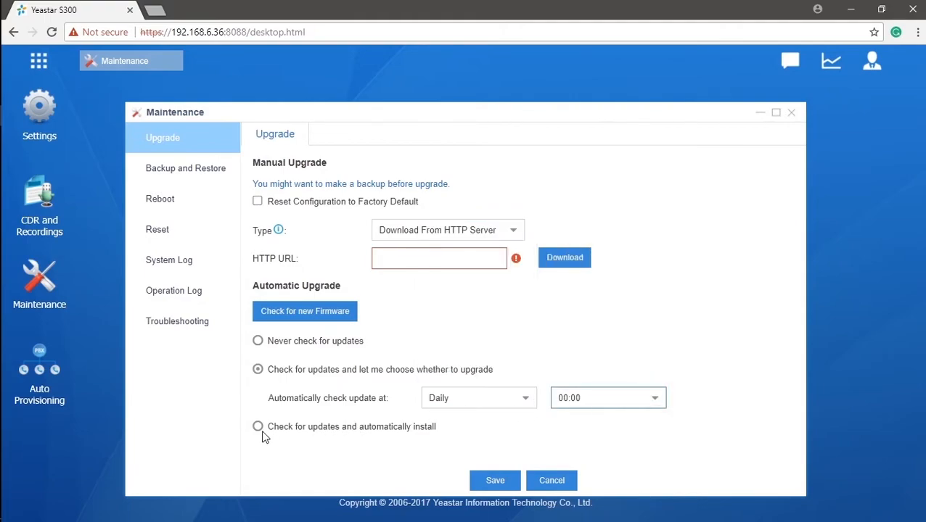
left_click(258, 427)
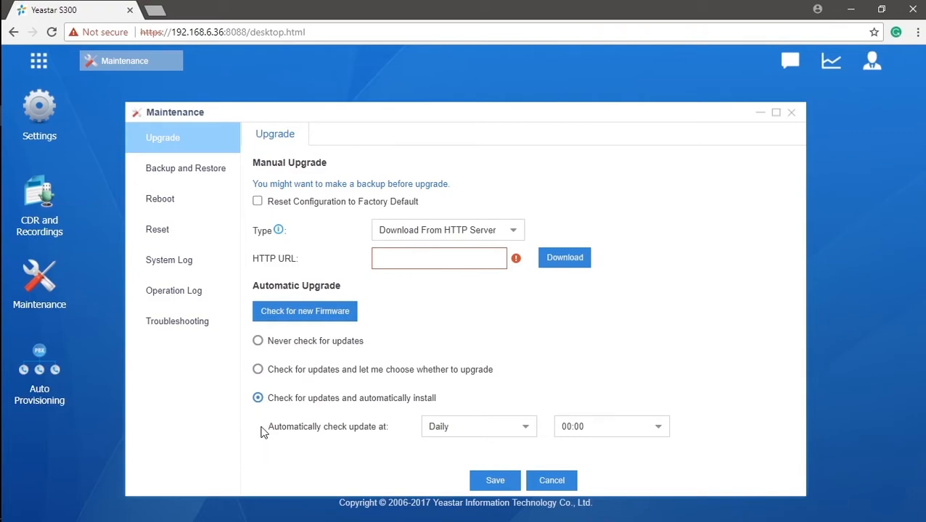
mouse_move(516, 425)
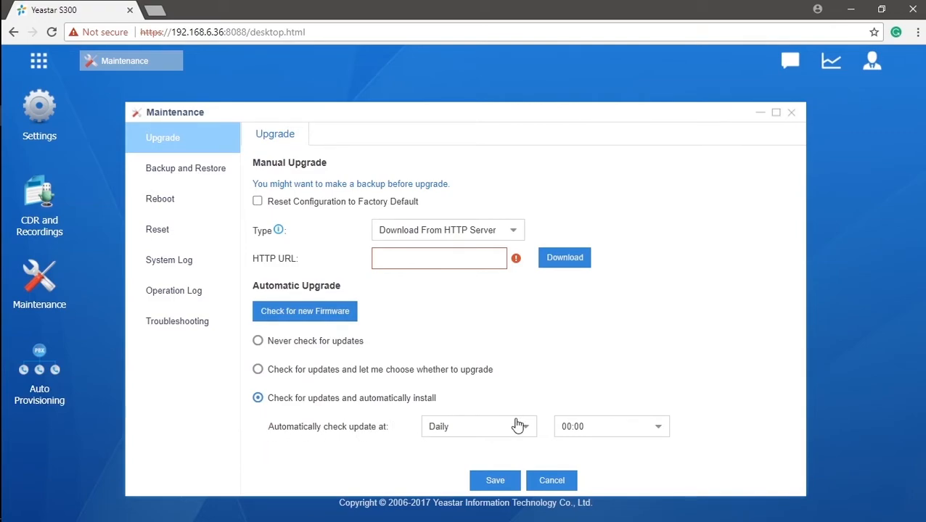
left_click(479, 426)
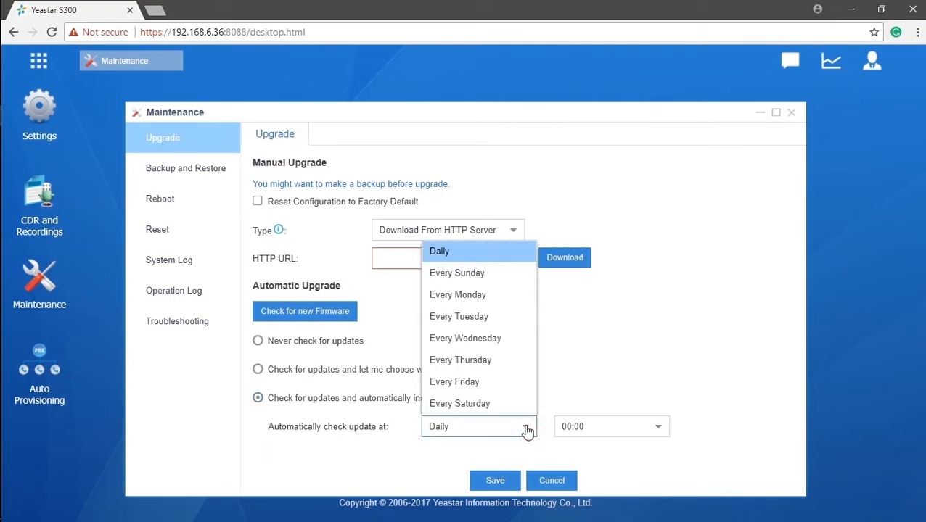
mouse_move(668, 432)
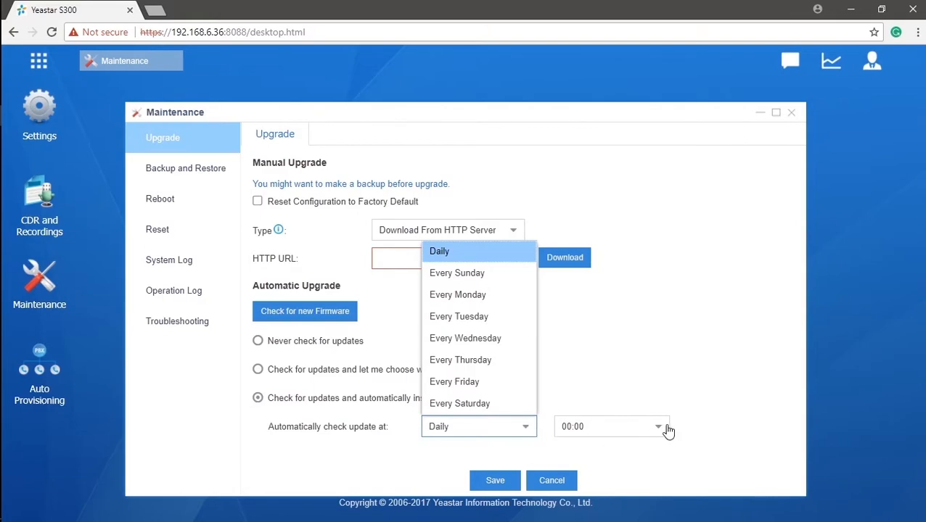
left_click(656, 427)
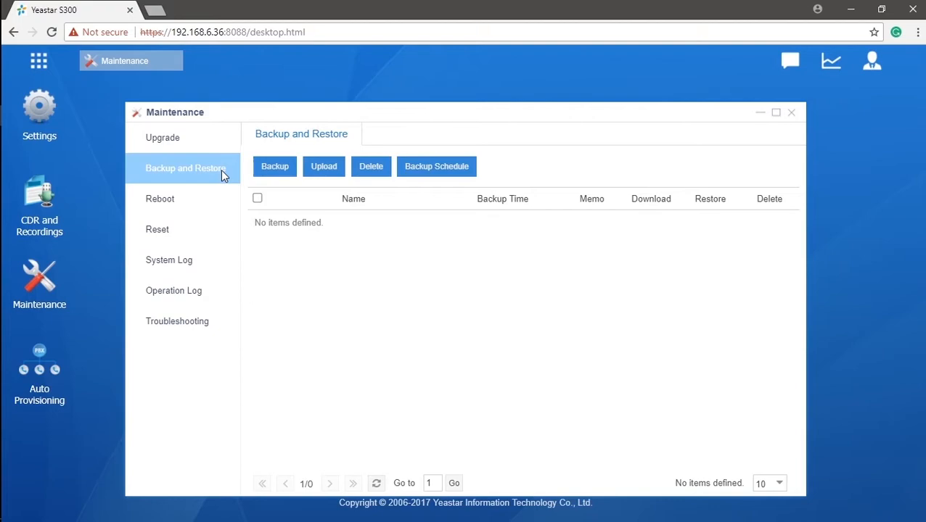
Save a Local backup including System Settings and Custom Prompts, without Call Logs
left_click(274, 166)
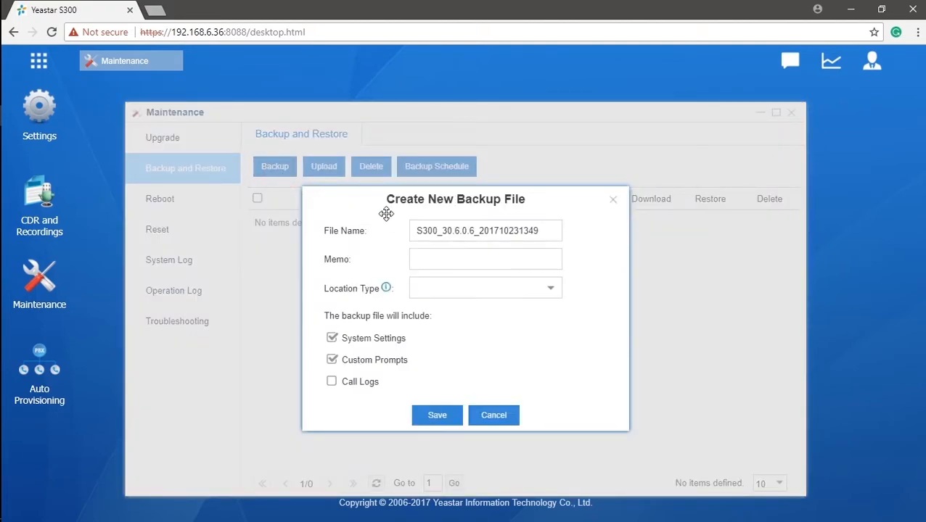
left_click(485, 288)
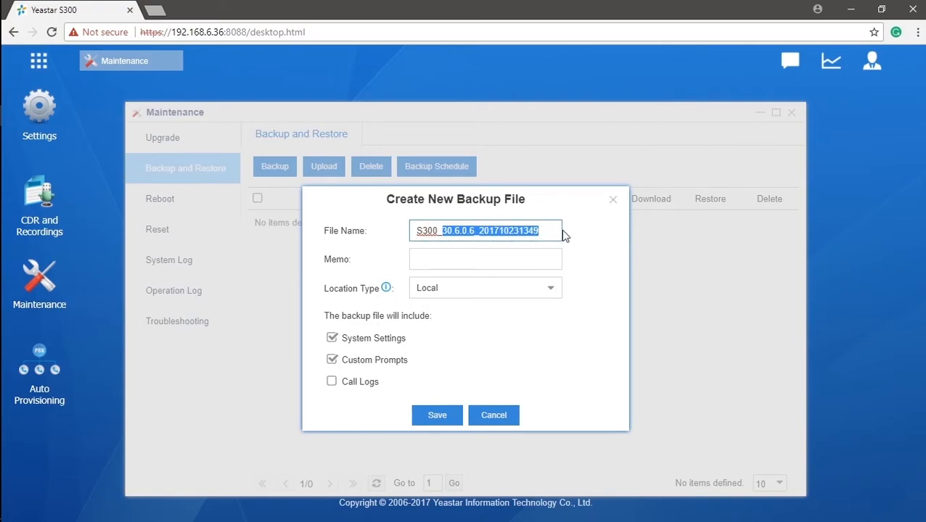
left_click(486, 259)
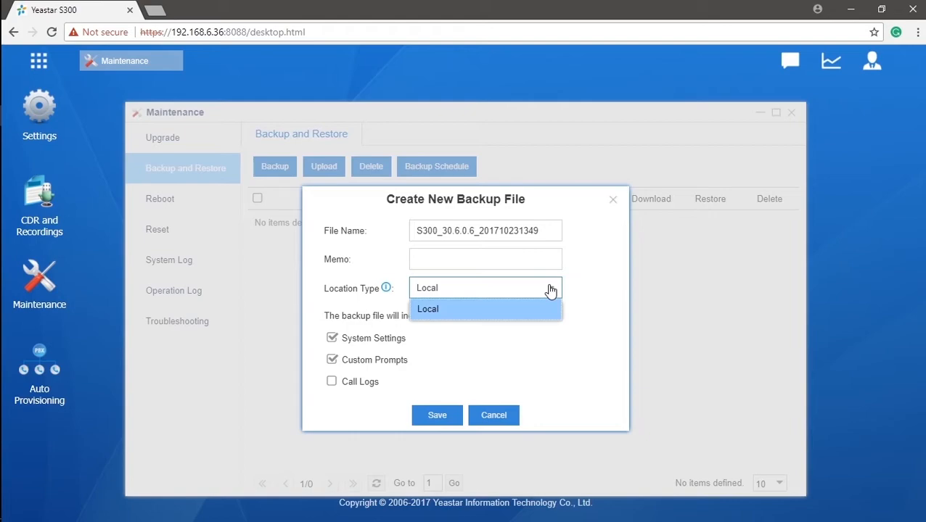
mouse_move(558, 294)
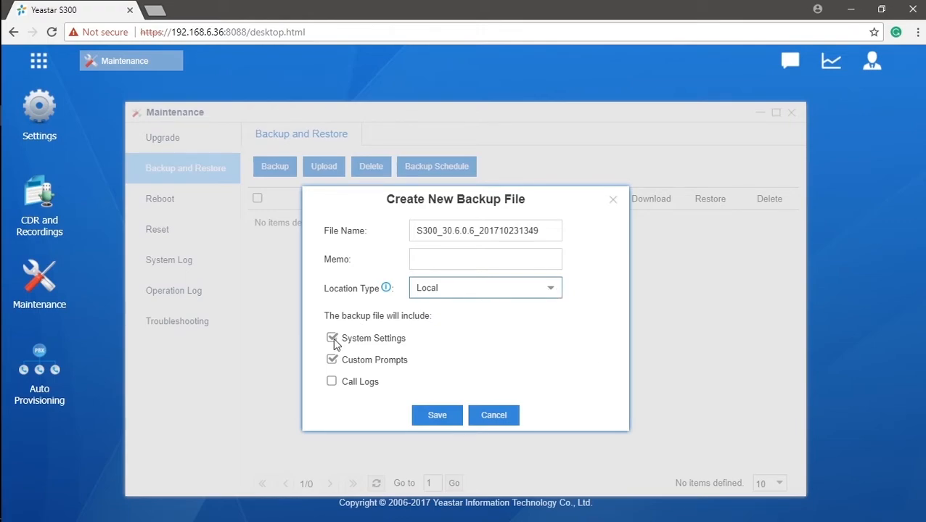
left_click(331, 338)
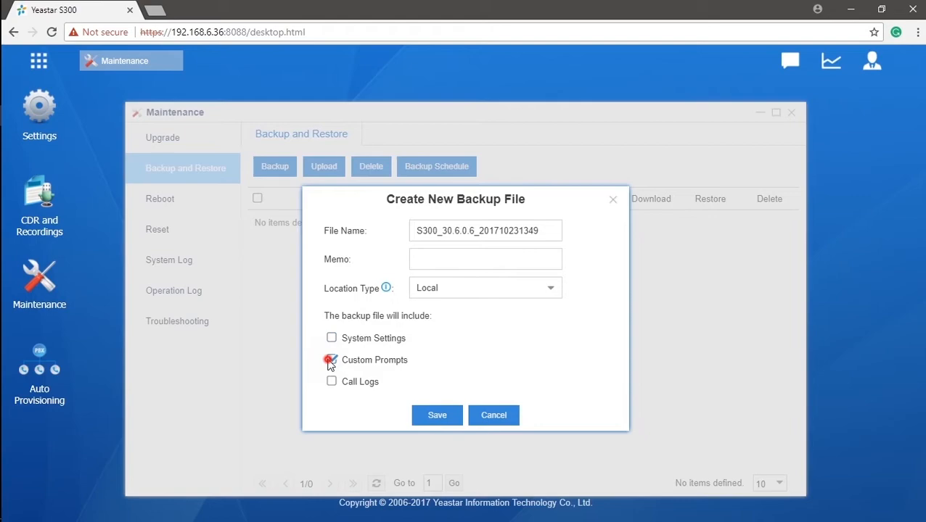
left_click(332, 359)
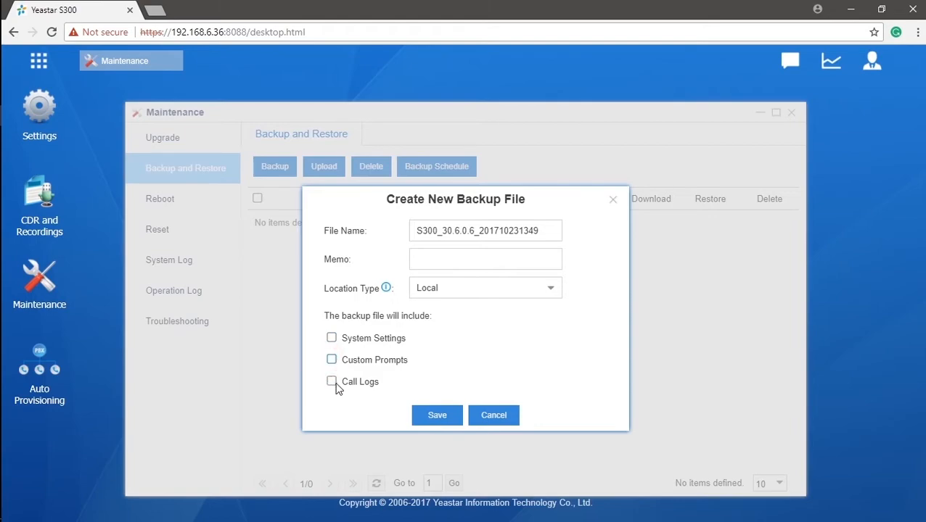
left_click(331, 360)
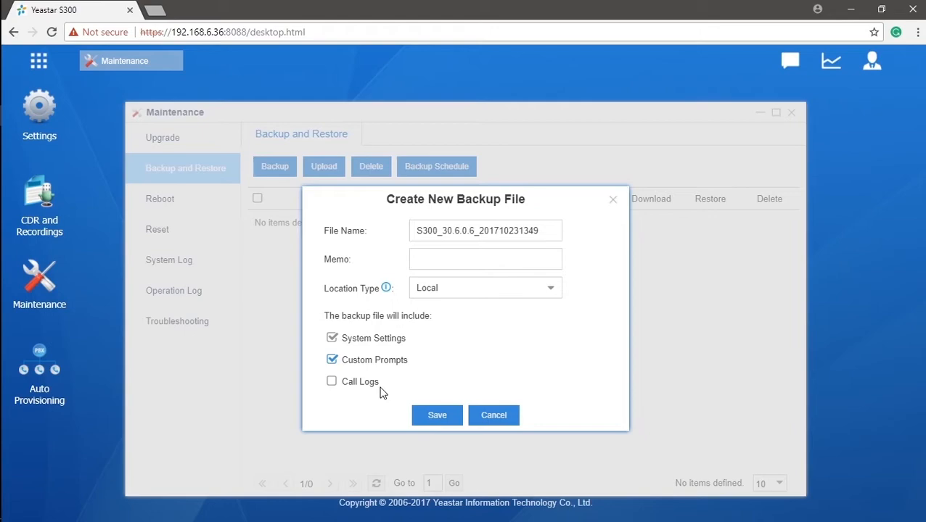
left_click(436, 415)
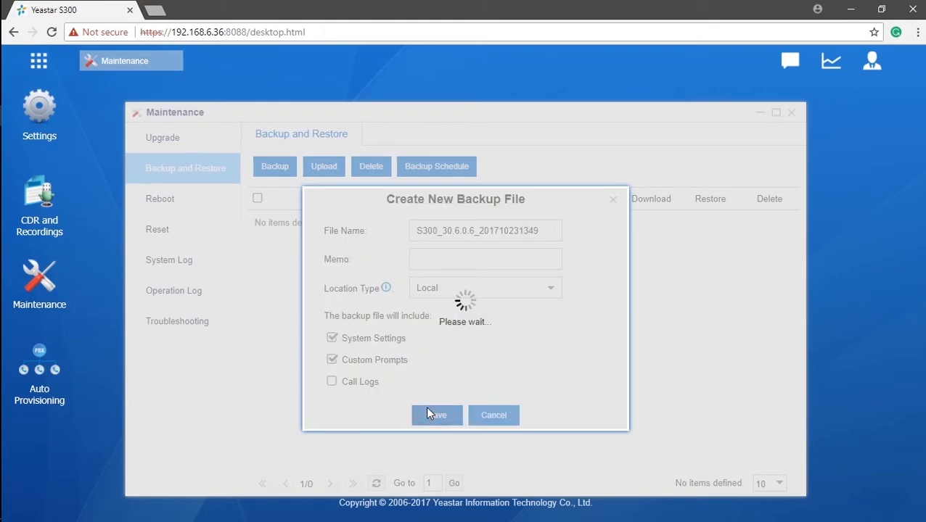
left_click(435, 415)
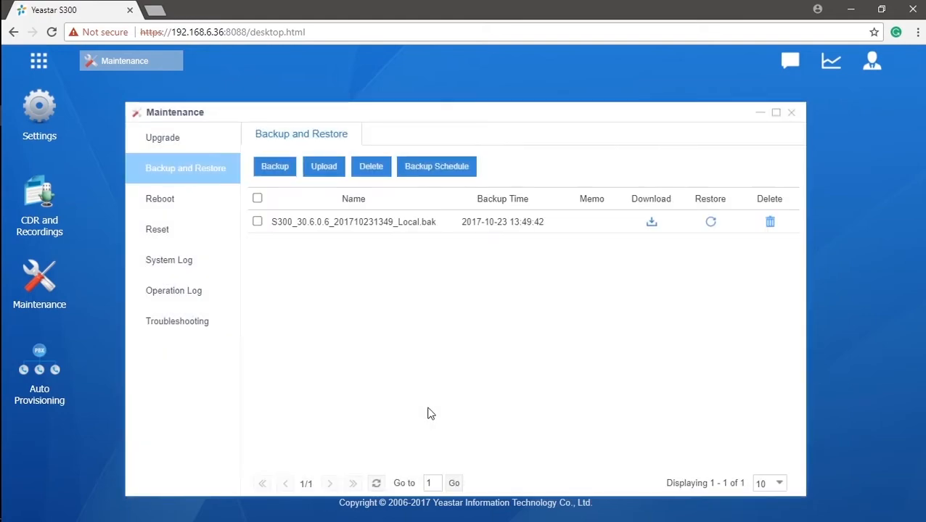
Enable scheduled Local backups monthly on day 2 at 18:00 with rotation 2
left_click(437, 166)
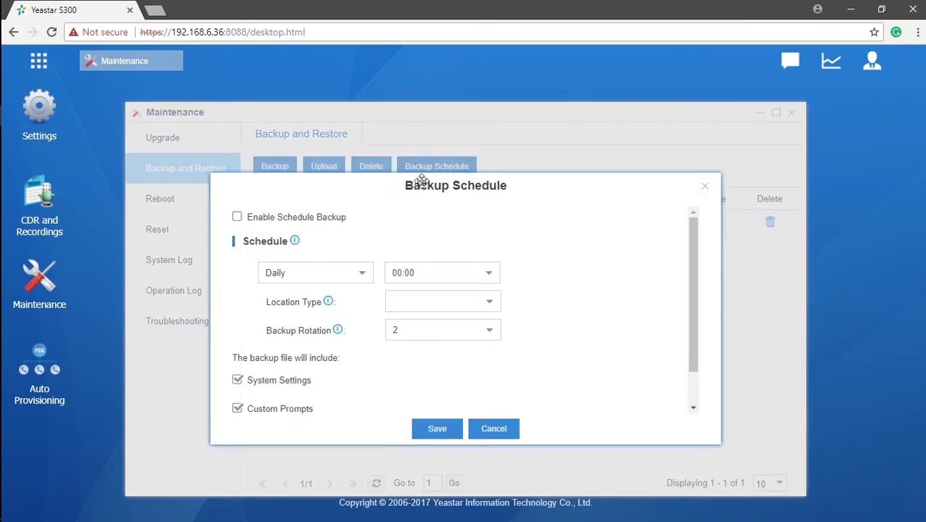
left_click(237, 217)
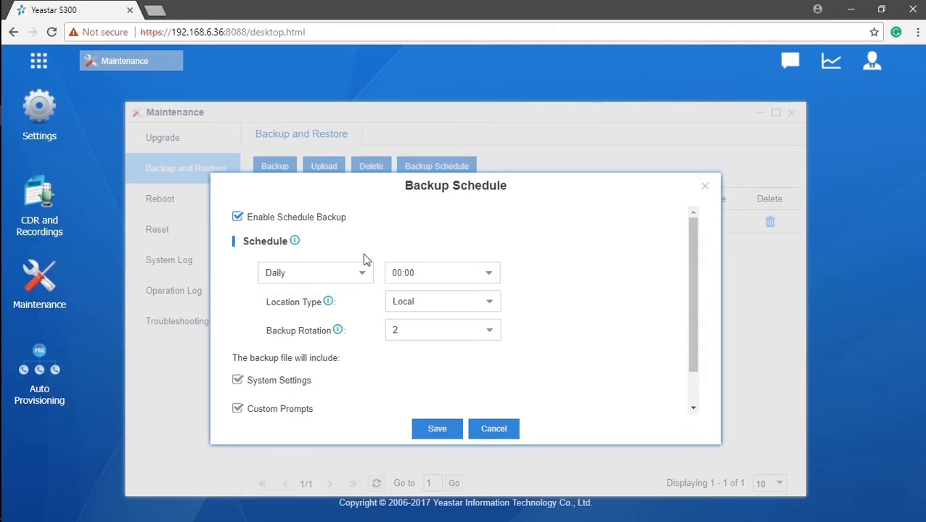
left_click(315, 272)
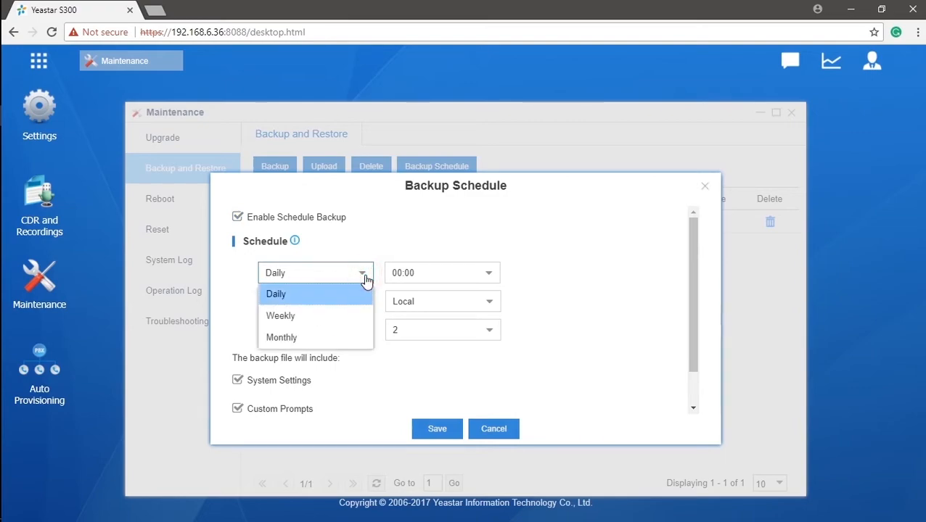
left_click(280, 337)
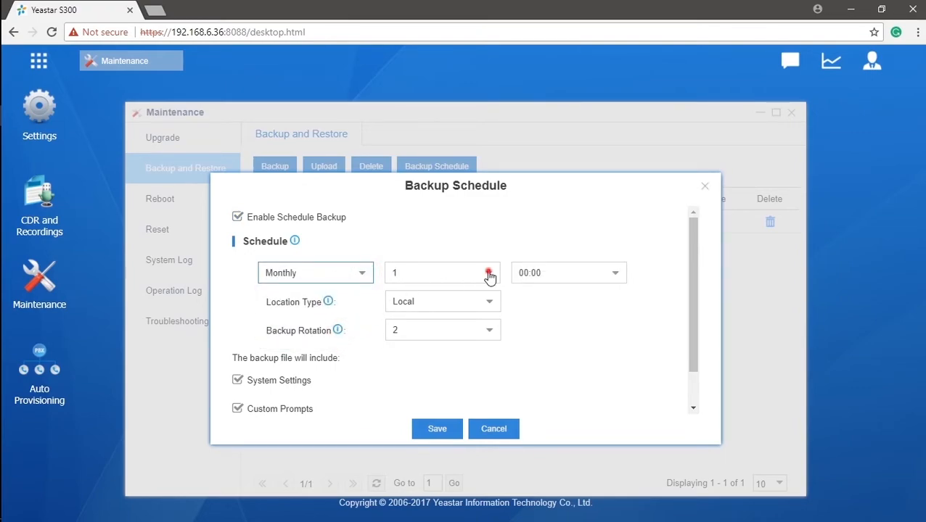
left_click(489, 270)
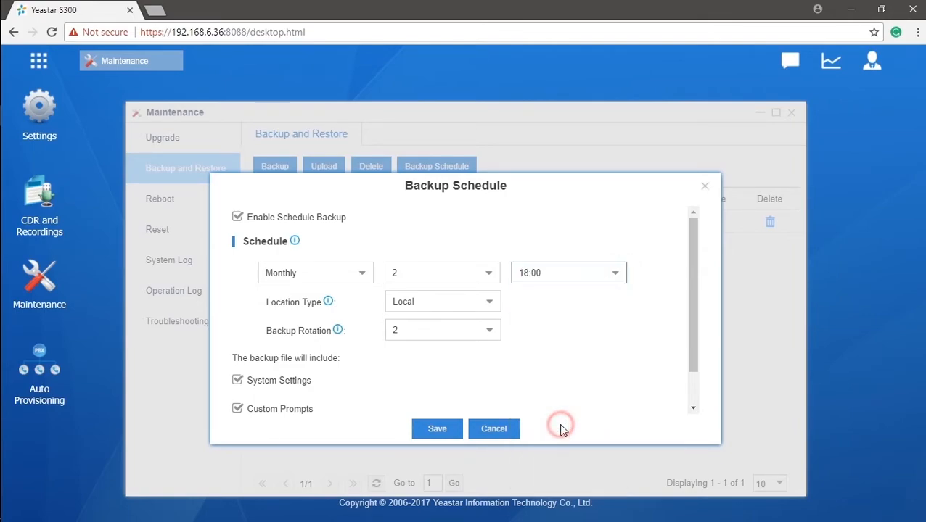
mouse_move(493, 305)
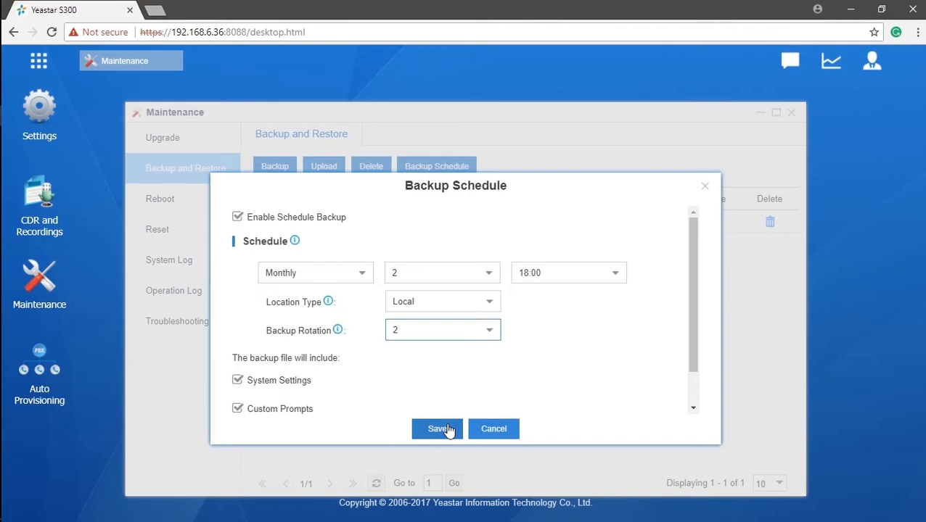
left_click(436, 429)
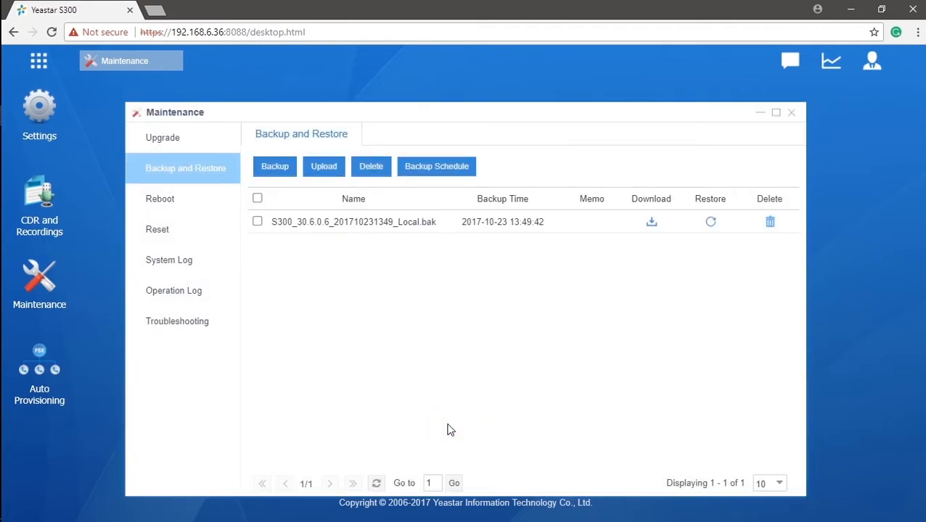
mouse_move(400, 334)
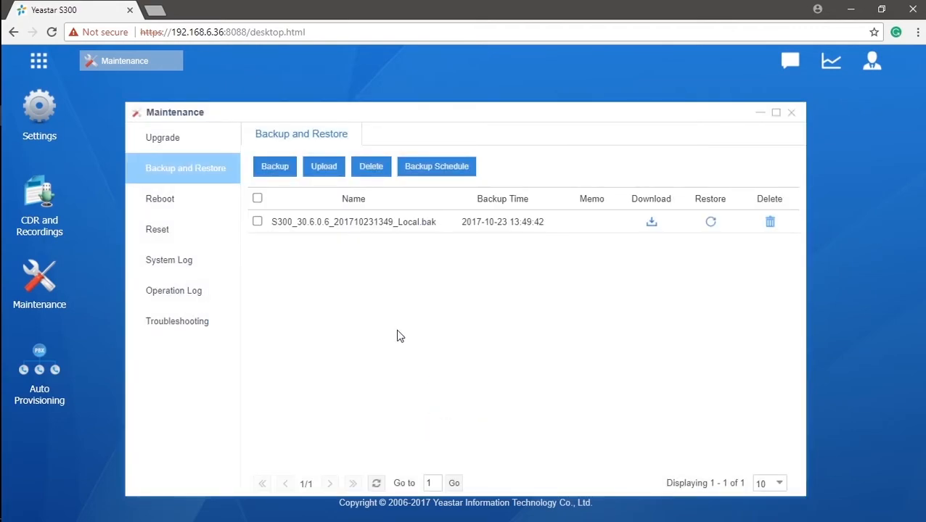
left_click(324, 166)
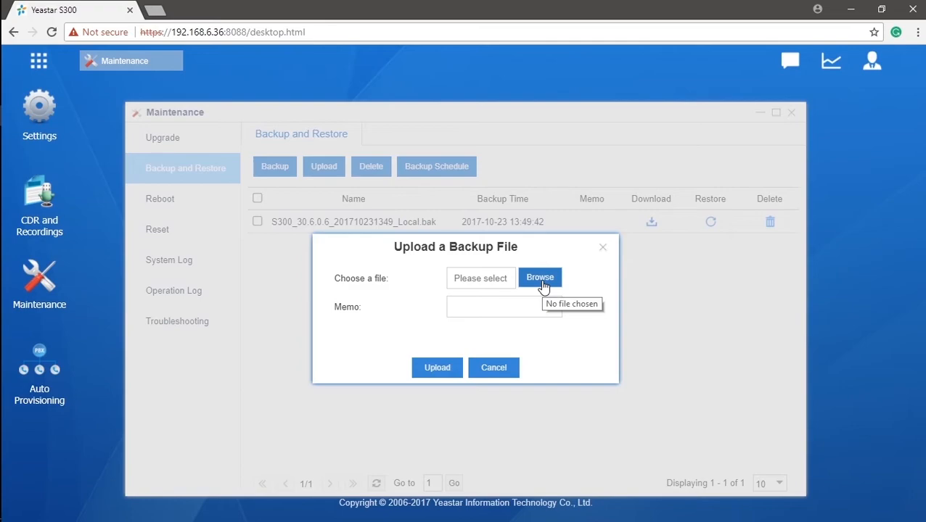
left_click(539, 277)
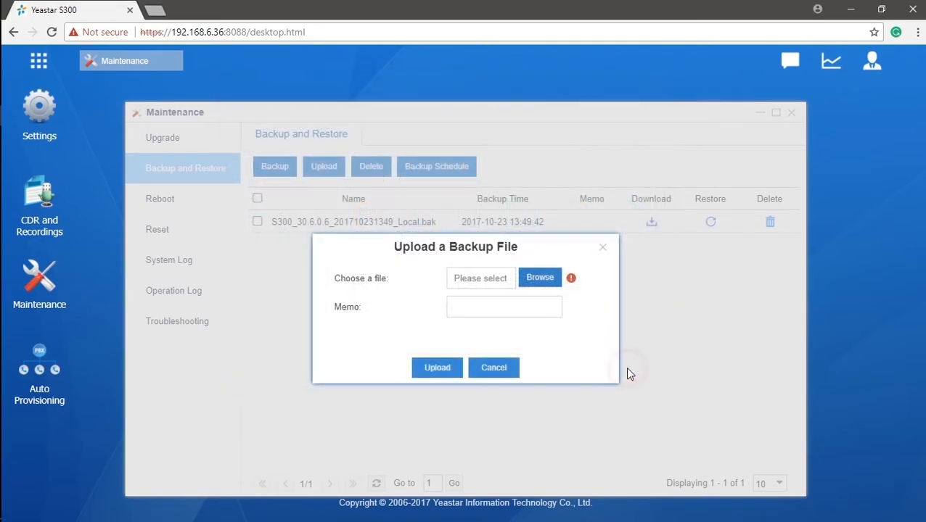
left_click(494, 368)
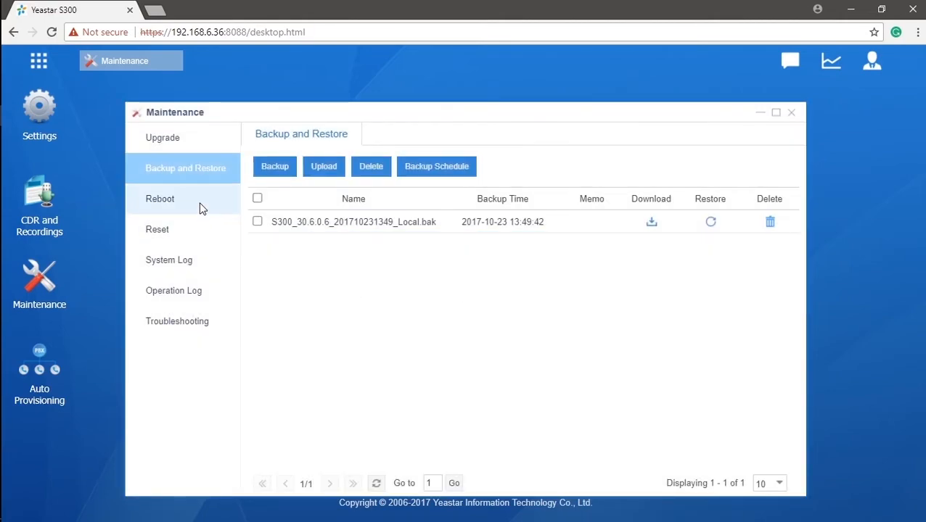
Enable daily auto reboot at 00:00
left_click(160, 198)
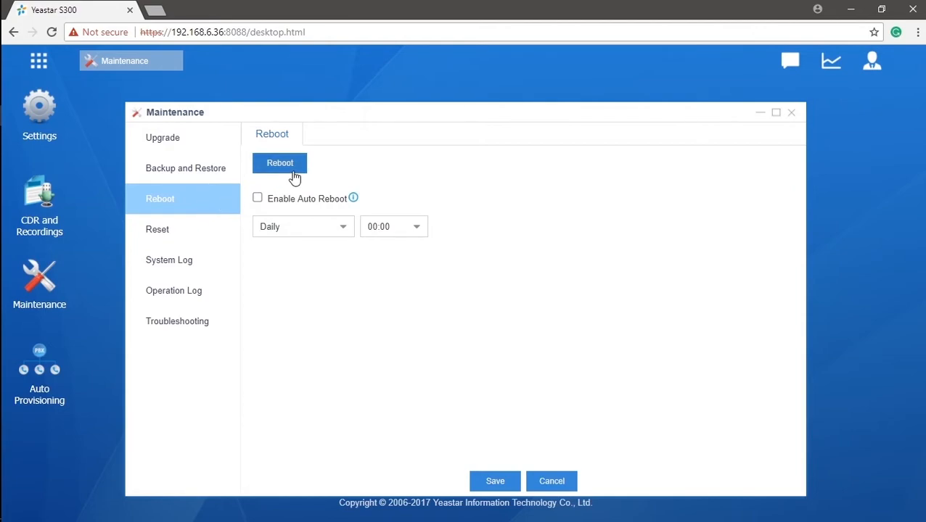
mouse_move(256, 201)
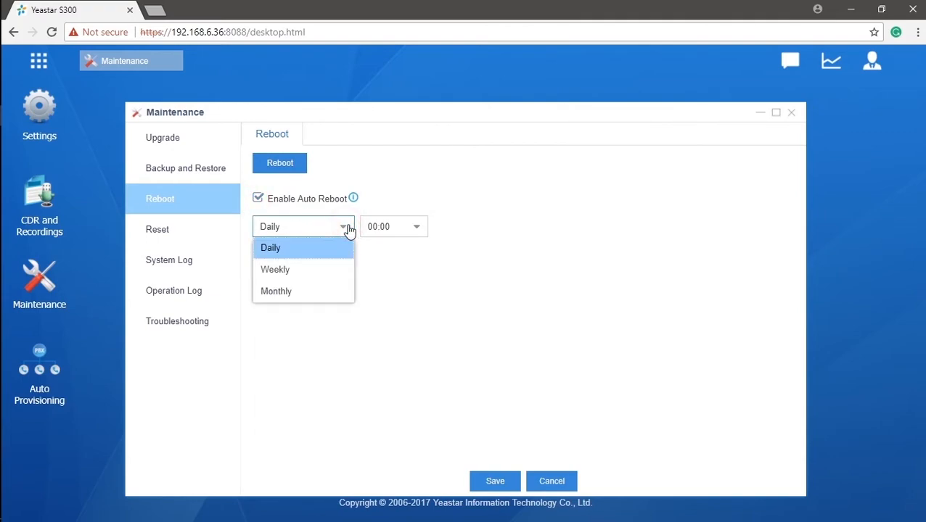
left_click(393, 226)
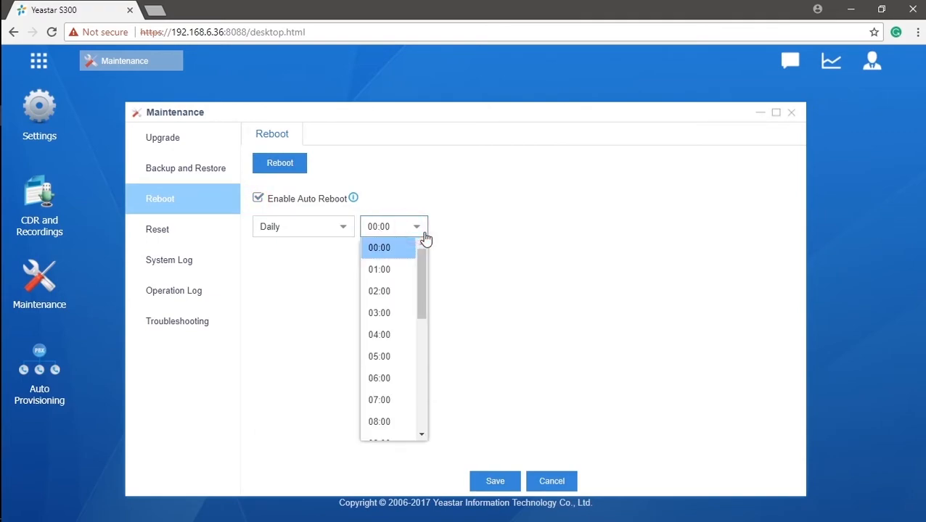
left_click(378, 248)
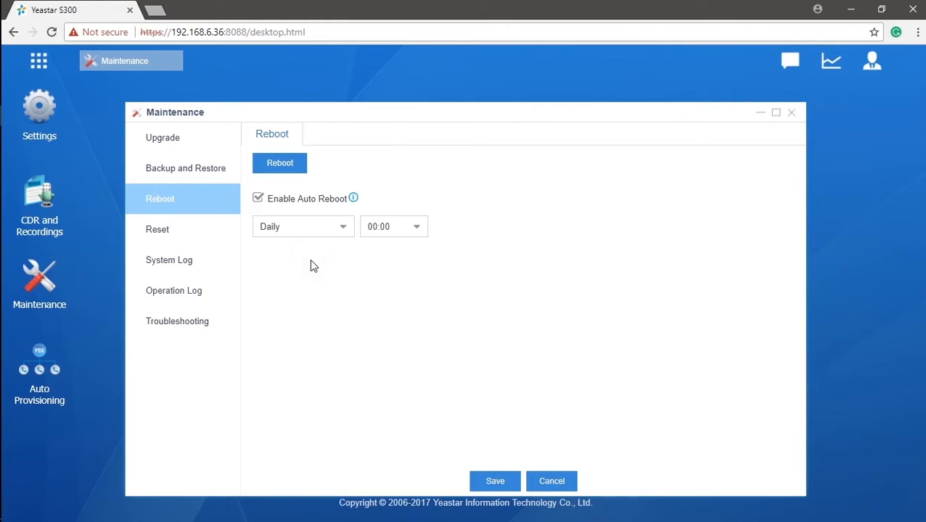
Bring up the factory reset confirmation and dismiss it without resetting
left_click(158, 229)
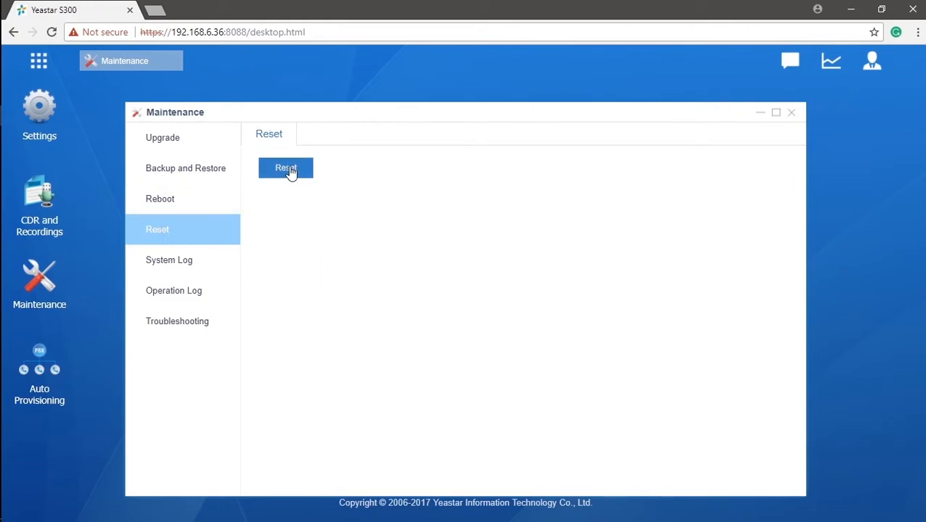
left_click(285, 167)
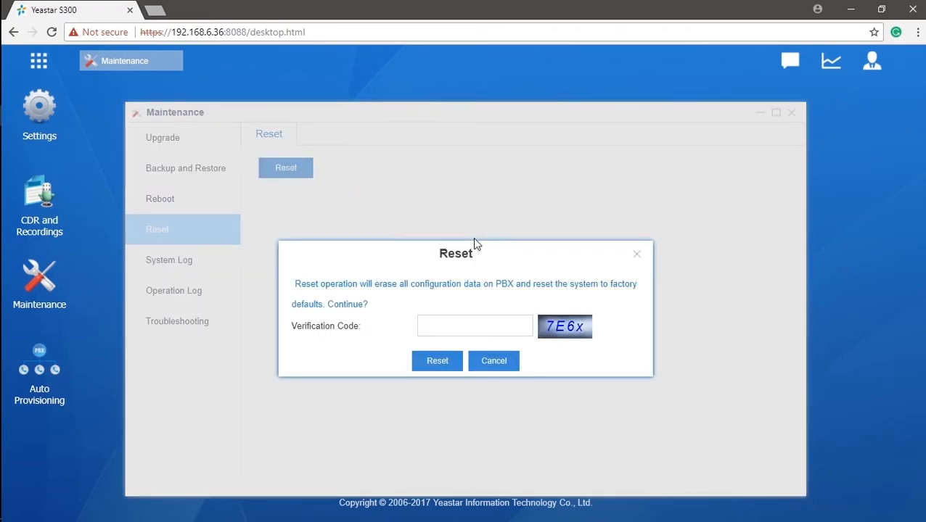
mouse_move(637, 259)
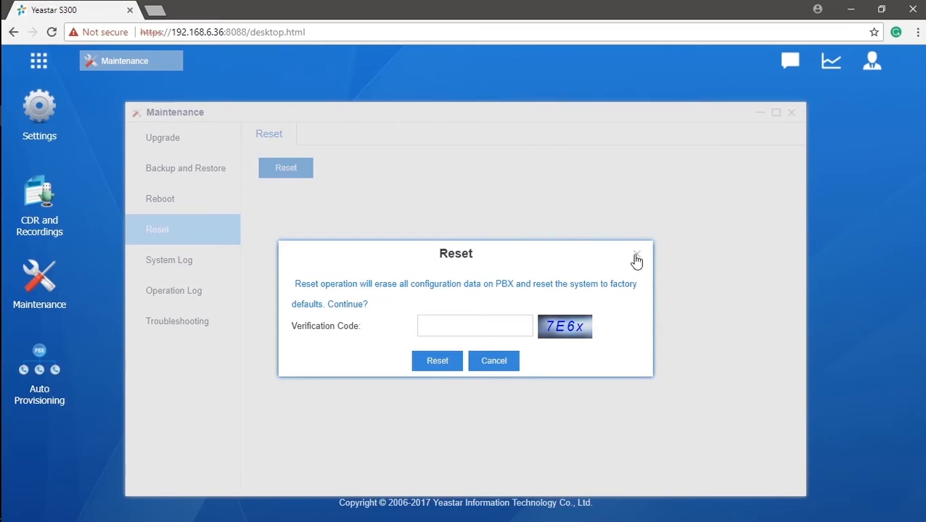
left_click(169, 260)
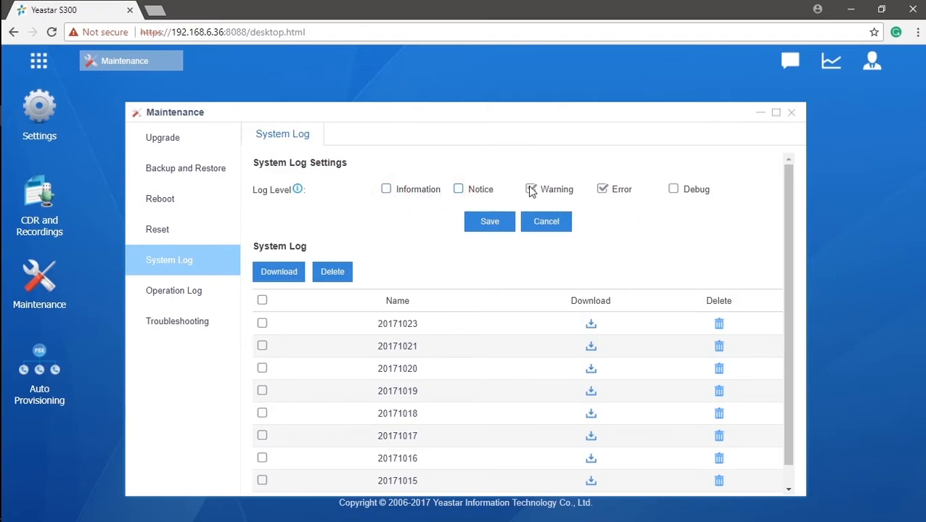
Tick the Information, Notice, Warning and Error log levels, leaving Debug unchecked
left_click(601, 188)
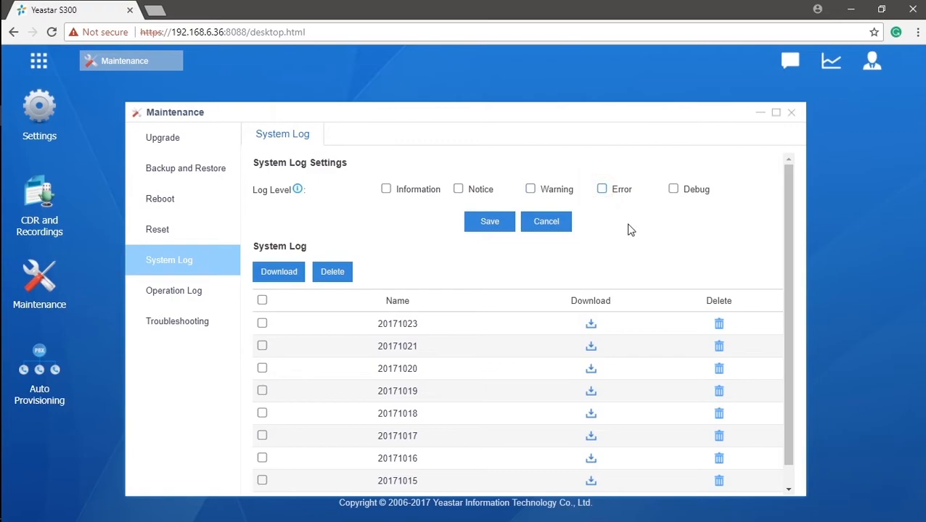
left_click(385, 189)
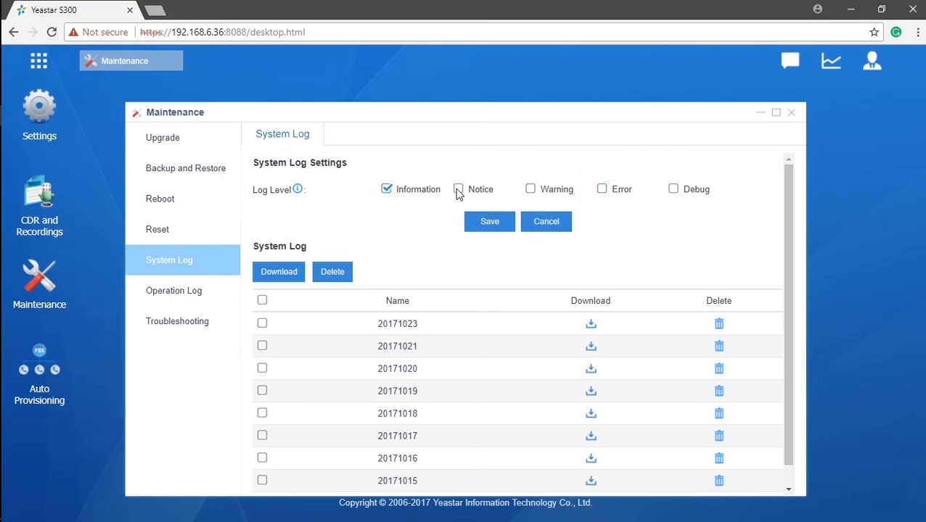
left_click(530, 188)
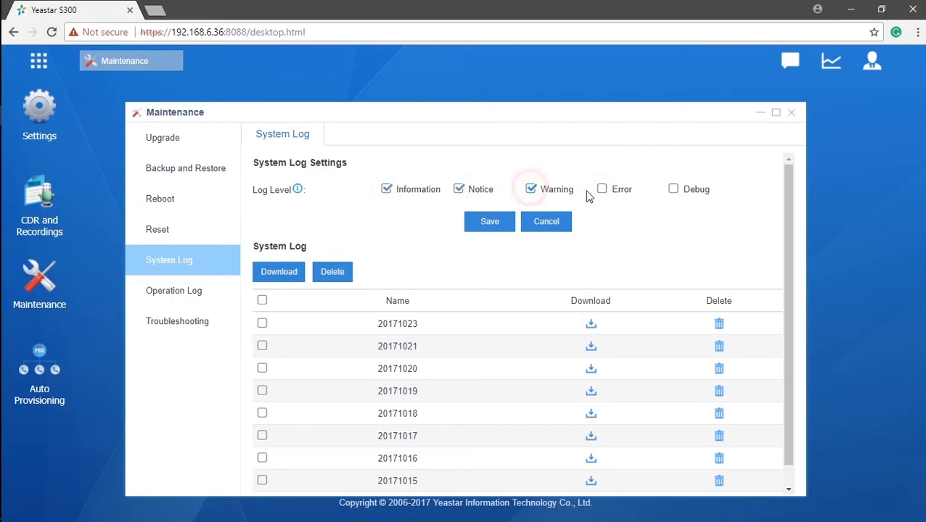
left_click(602, 189)
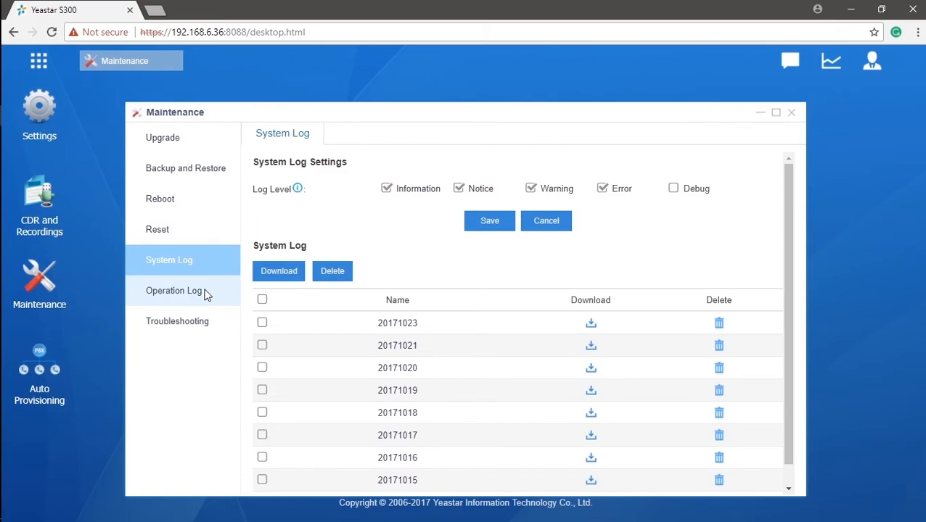
Search the Operation Log for 2017-10-23 and scroll through the eight recorded operations
left_click(173, 290)
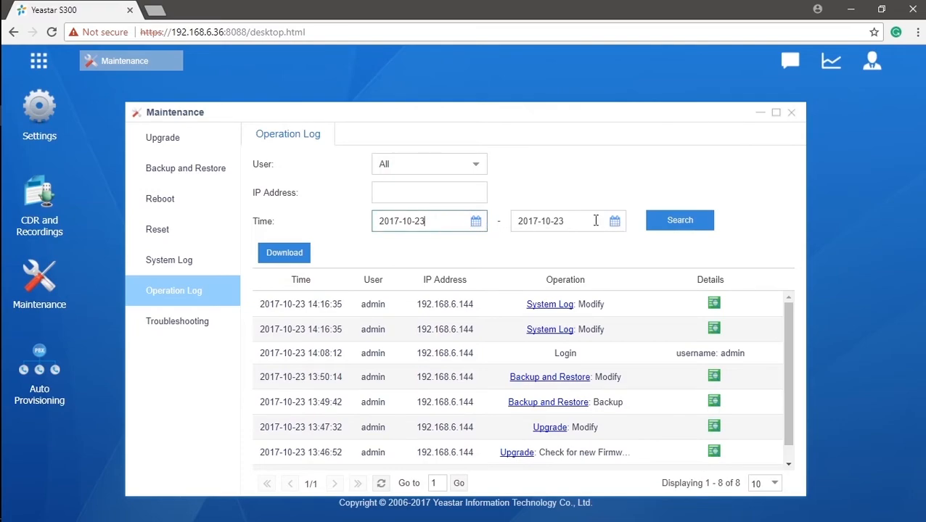
left_click(679, 219)
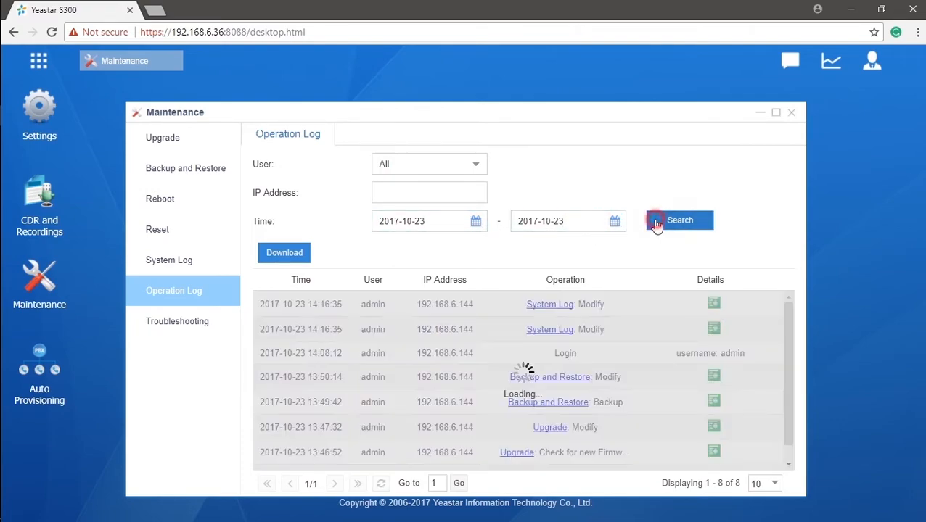
left_click(657, 219)
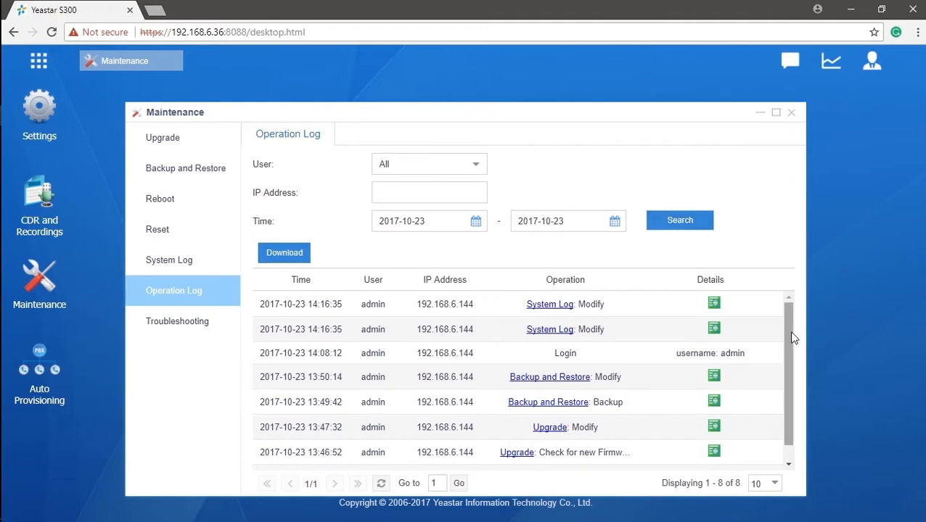
scroll("down", 3)
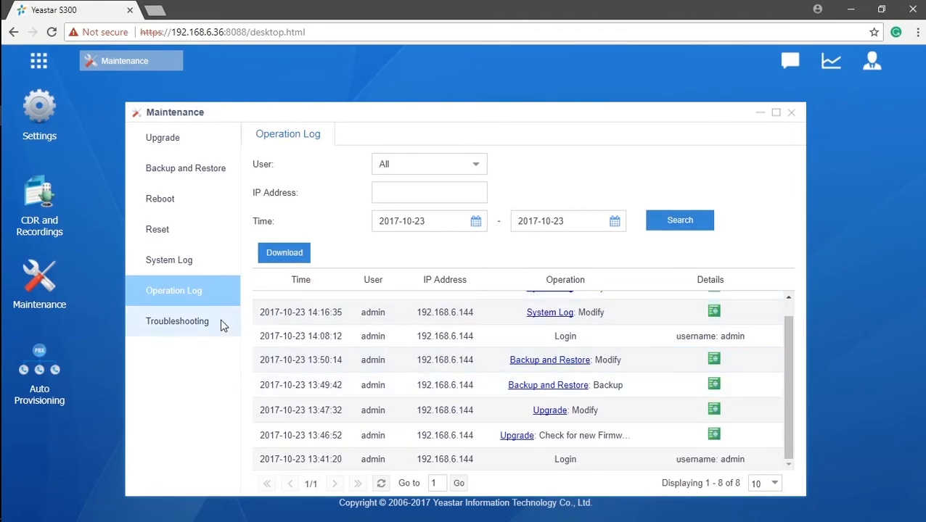
mouse_move(216, 323)
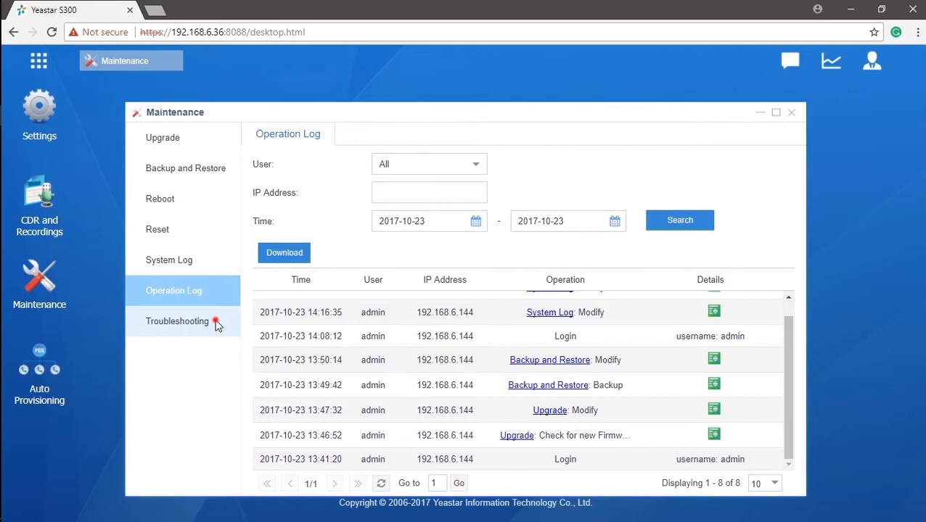
Run an Ethernet capture on the LAN interface and download packetcapture.tar
left_click(177, 322)
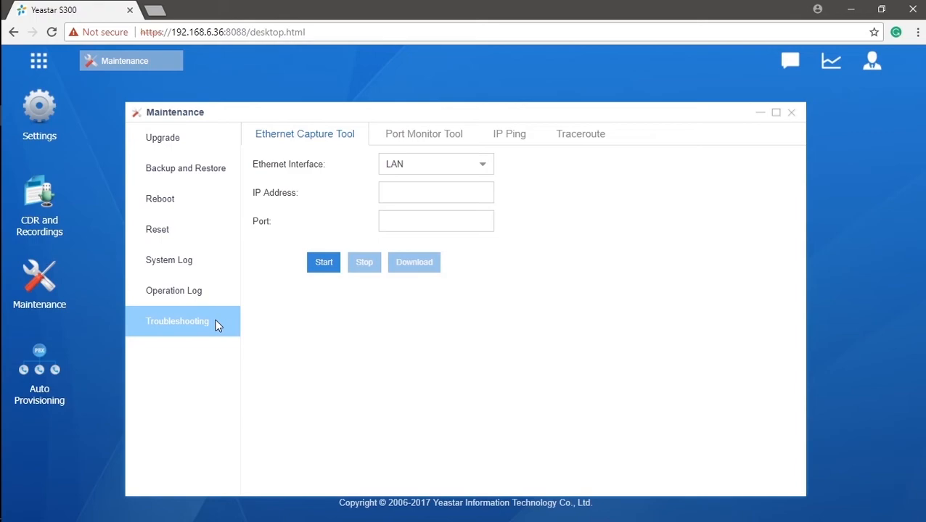
mouse_move(301, 159)
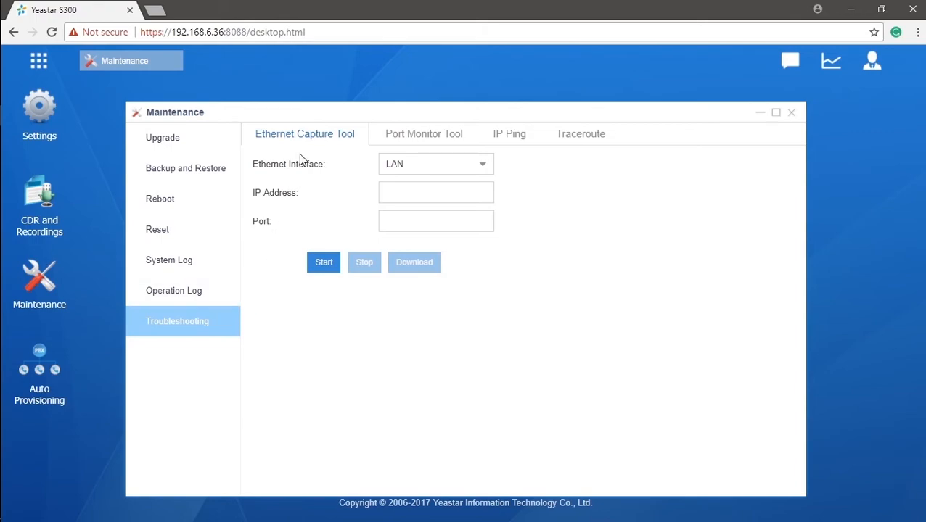
mouse_move(337, 149)
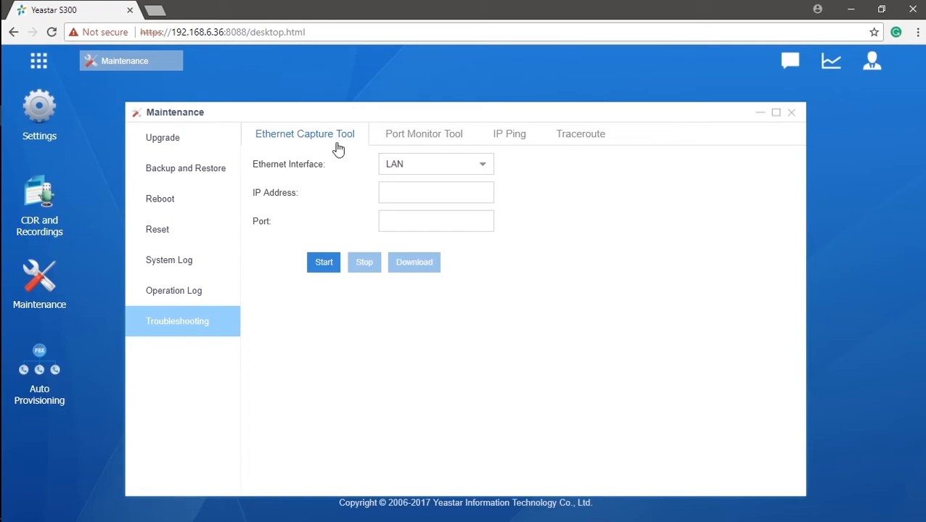
left_click(483, 164)
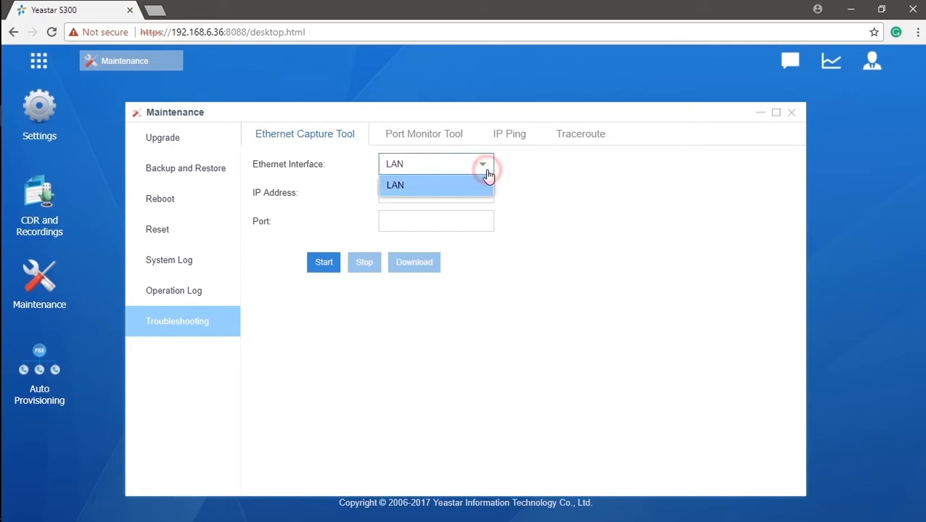
left_click(395, 185)
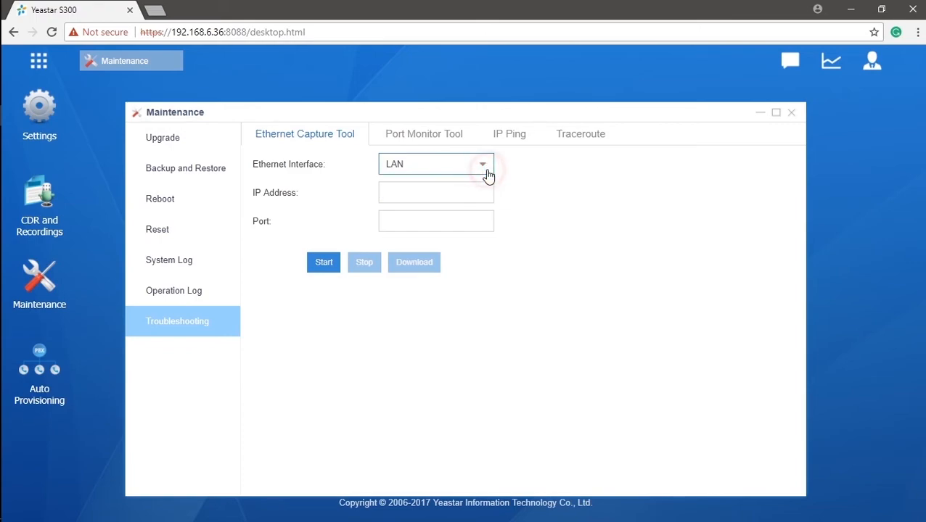
mouse_move(478, 190)
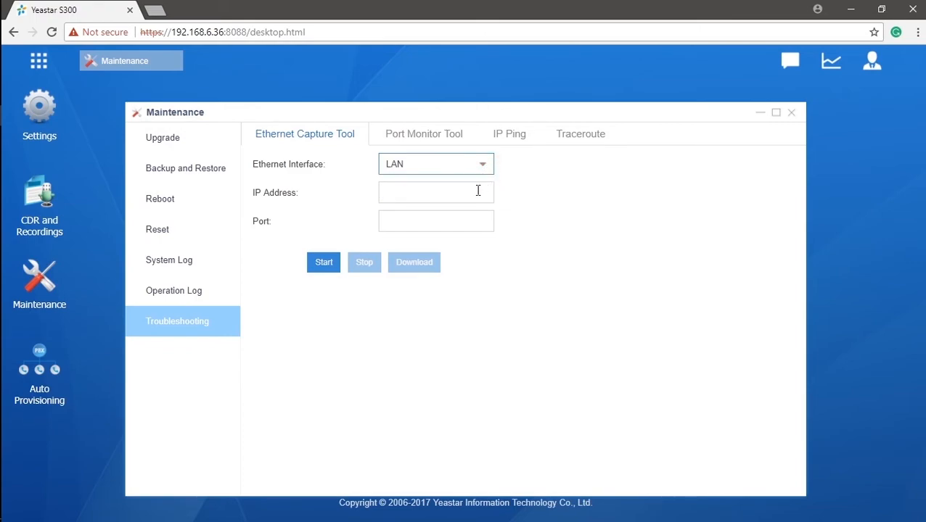
left_click(435, 192)
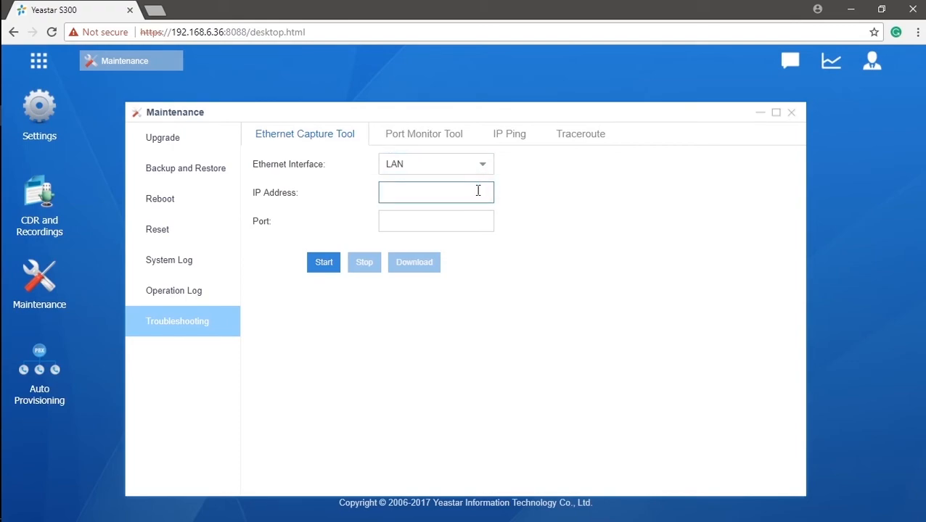
left_click(435, 220)
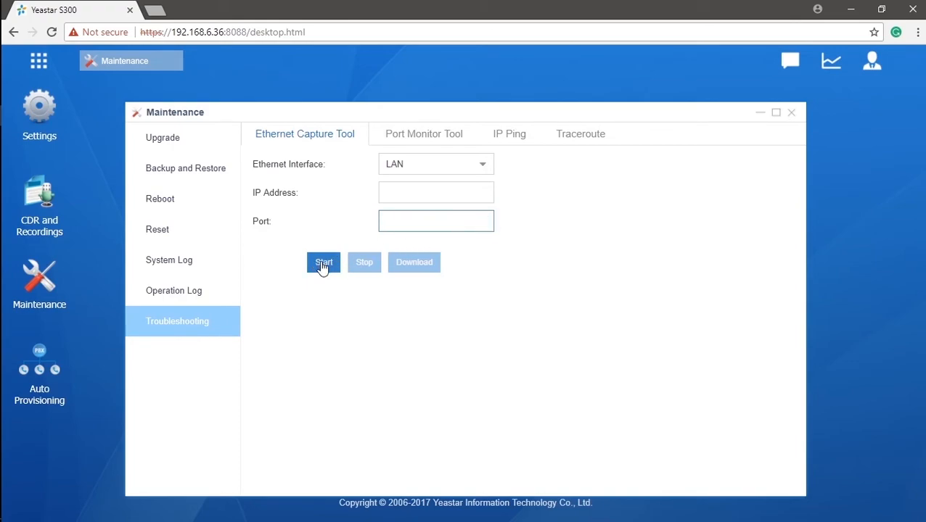
left_click(322, 263)
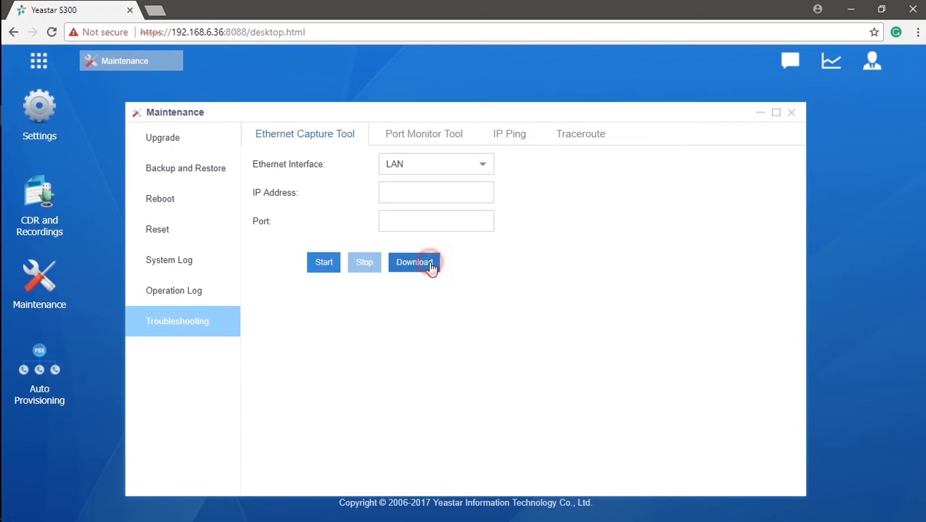
left_click(414, 262)
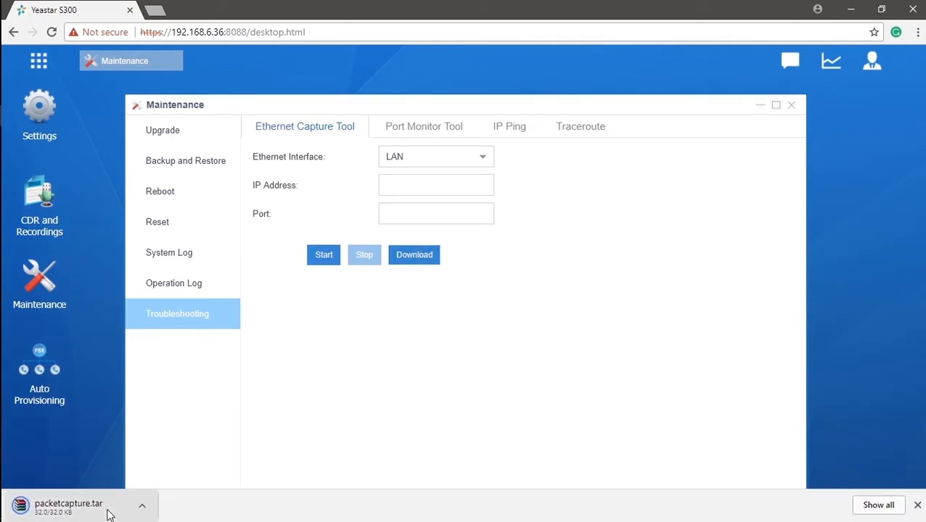
left_click(142, 507)
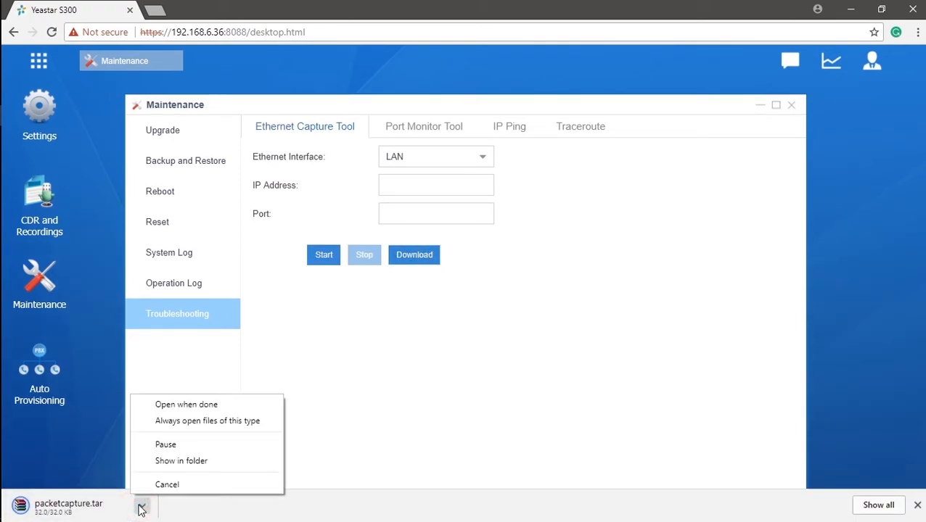
left_click(181, 461)
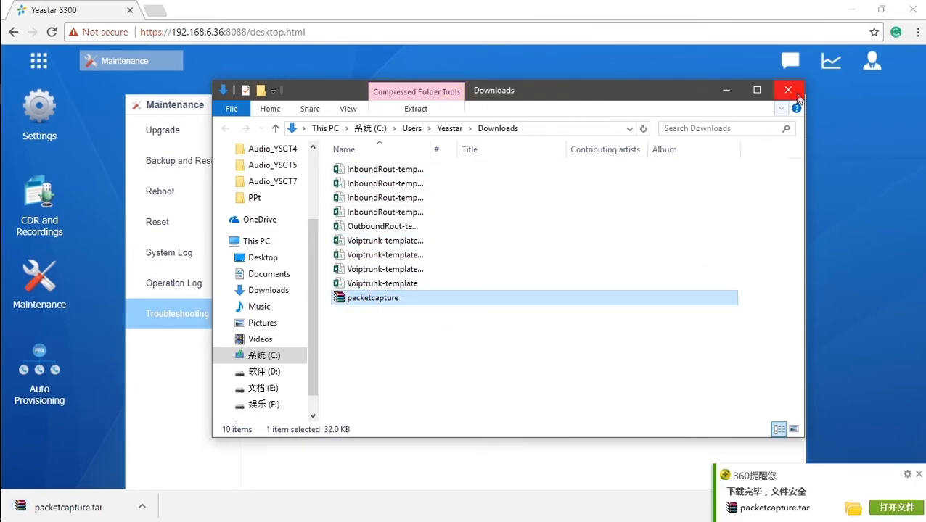
left_click(788, 90)
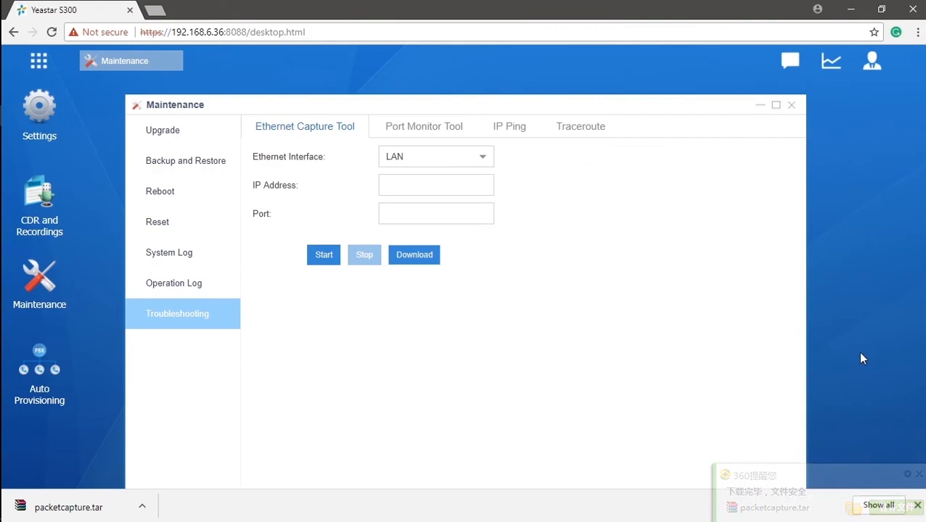
Download the Span1-Port2(FXO1-2) port monitor recording as stream.tar
left_click(444, 126)
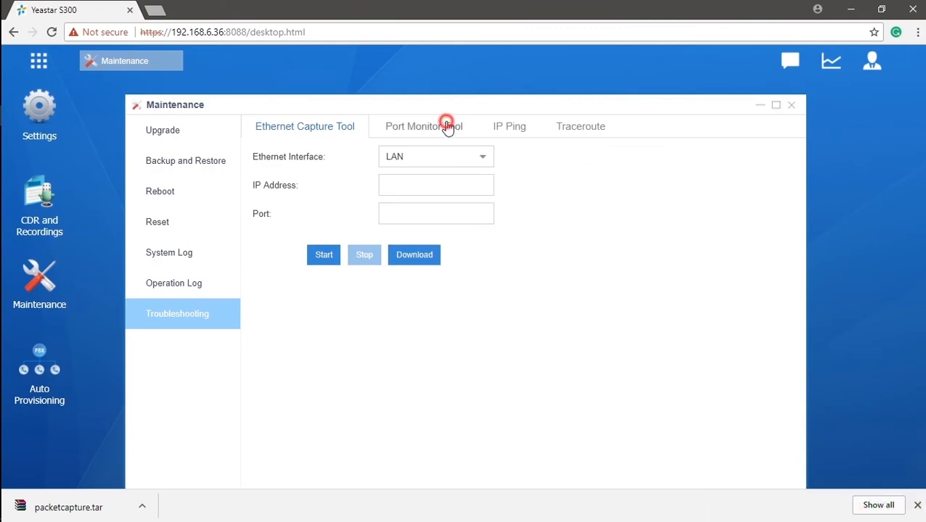
left_click(443, 127)
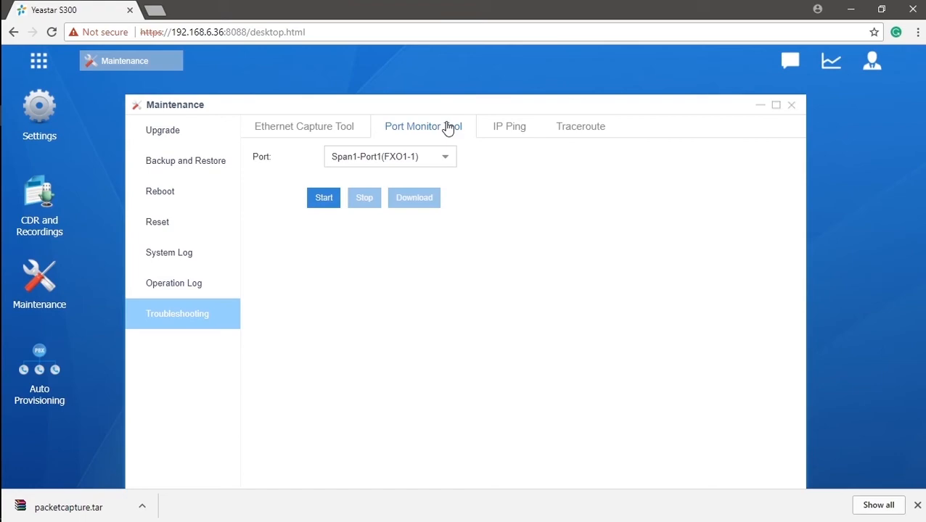
mouse_move(449, 156)
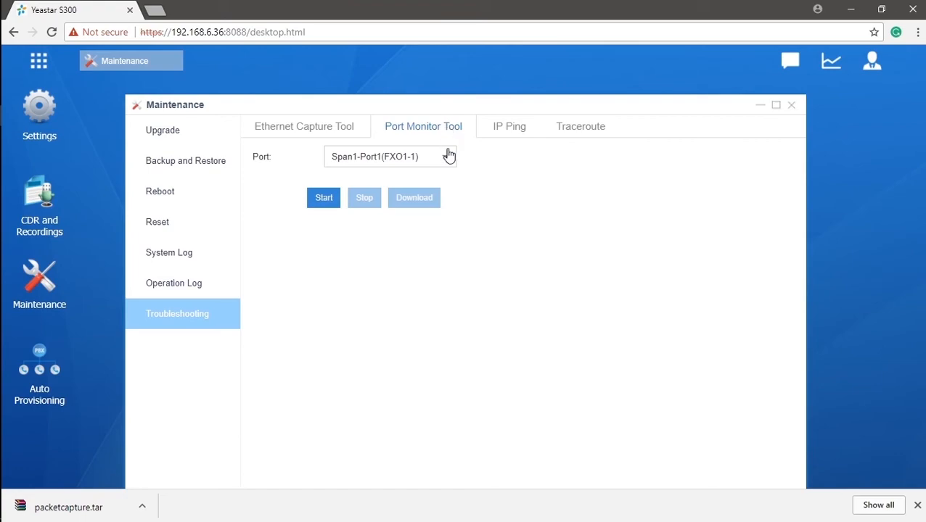
left_click(388, 156)
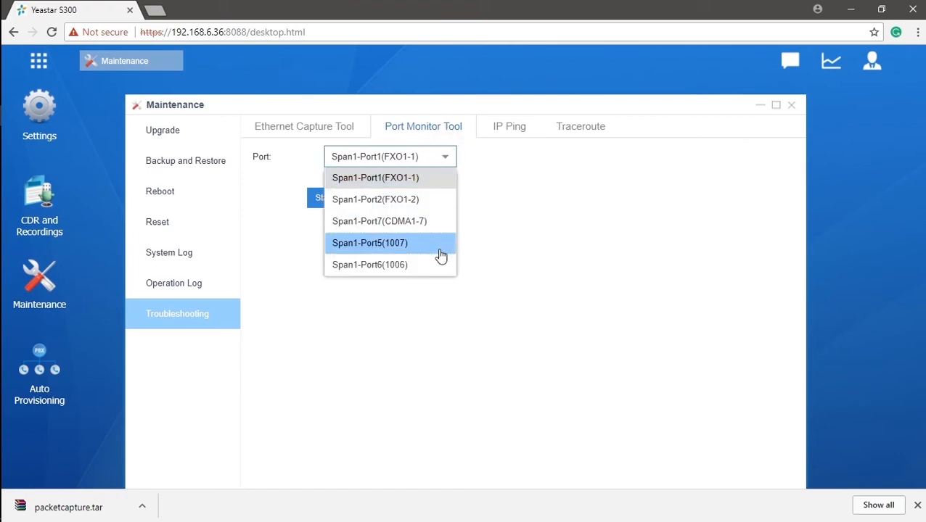
left_click(375, 199)
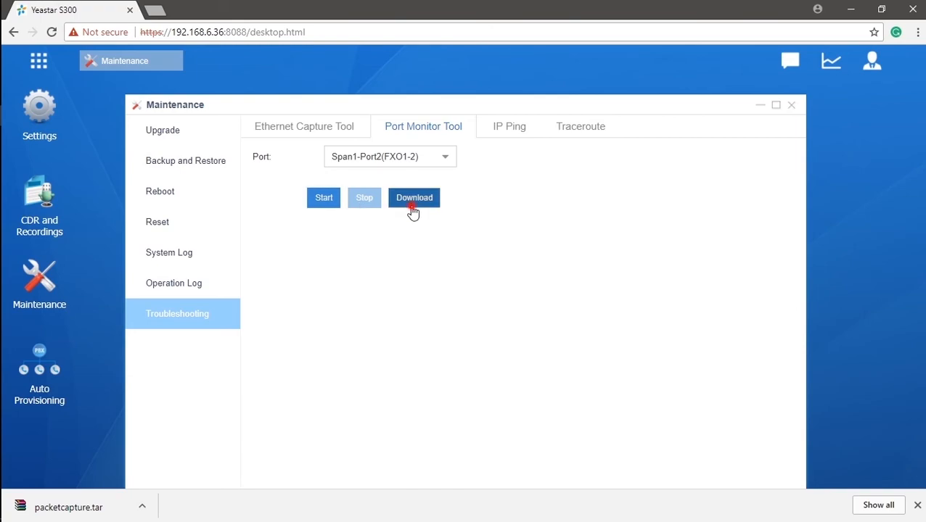
left_click(413, 197)
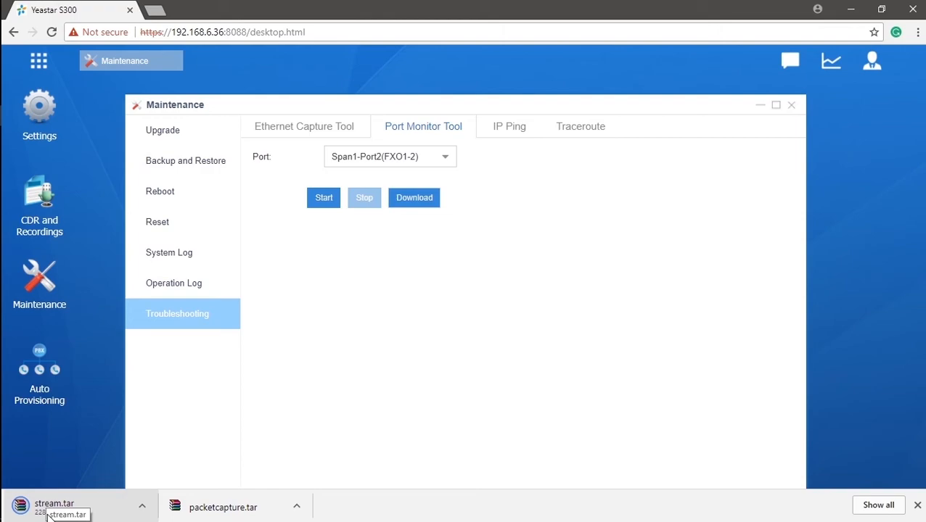
mouse_move(524, 138)
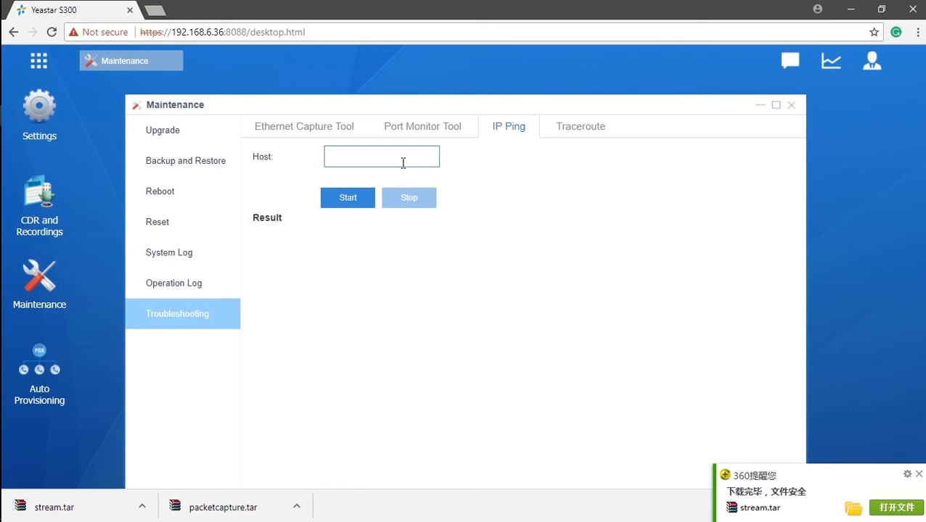
mouse_move(357, 200)
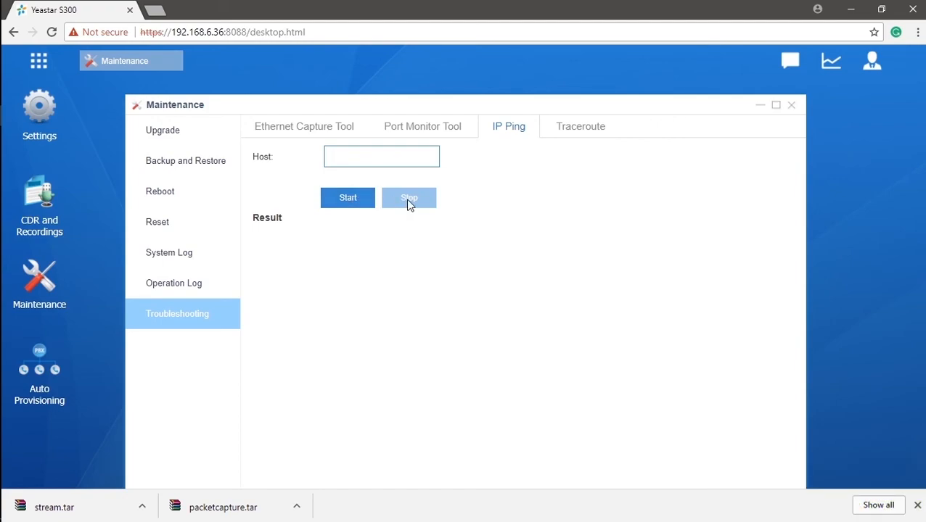
Open the IP Ping tool showing its empty Host field and Result area
left_click(380, 156)
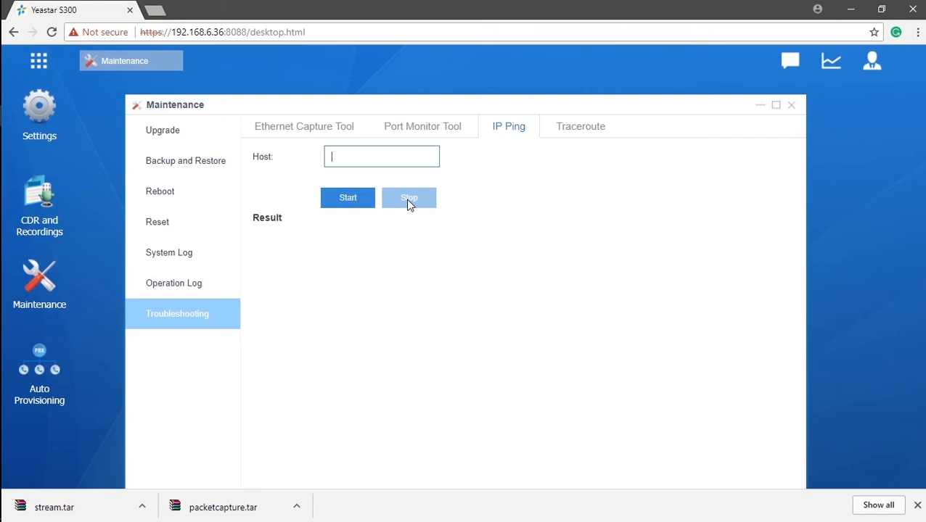
mouse_move(584, 151)
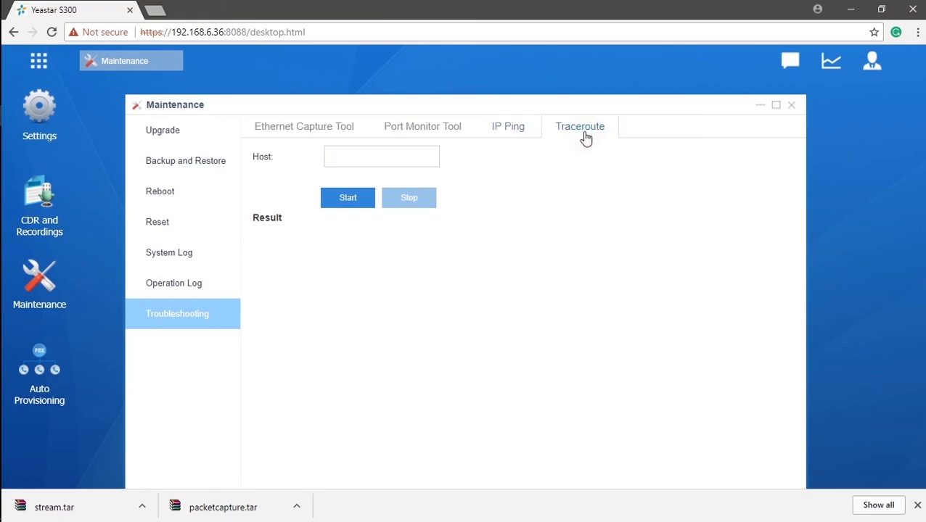
Start a traceroute with no host entered, triggering the Host required error
left_click(369, 157)
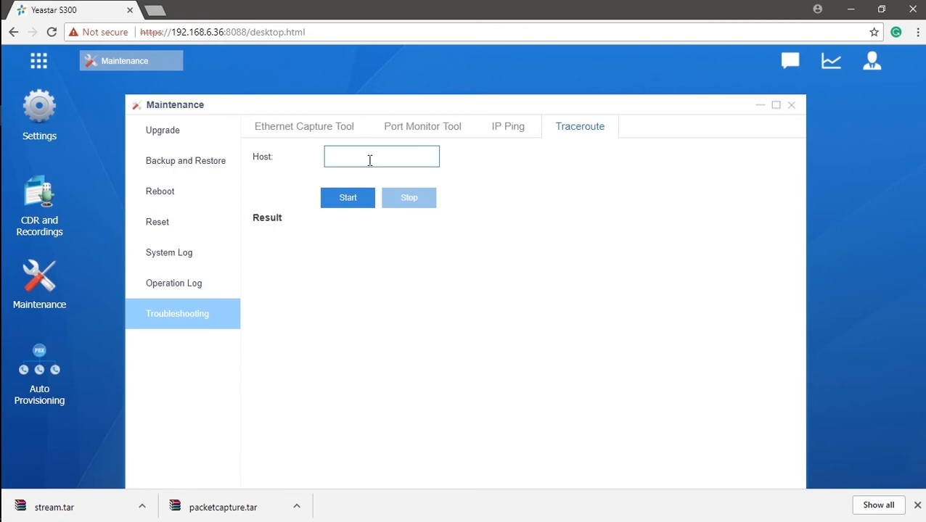
mouse_move(365, 198)
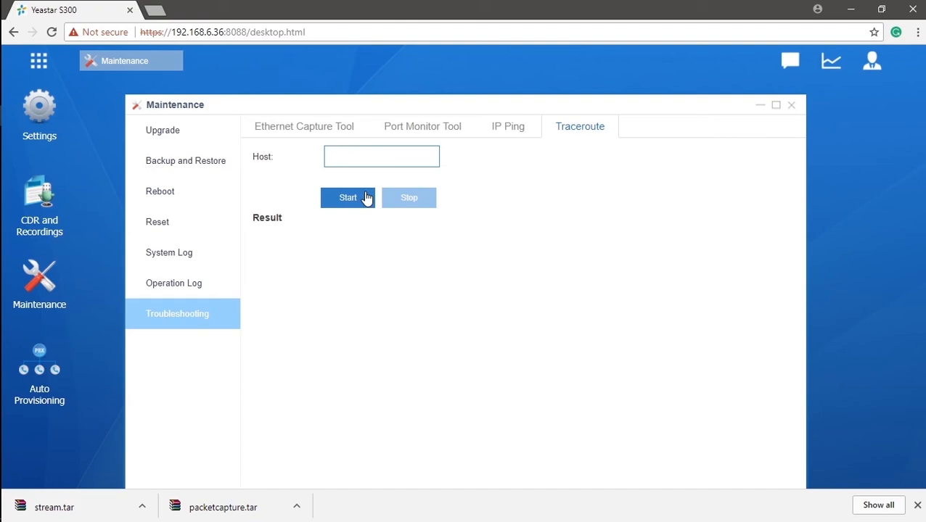
left_click(380, 156)
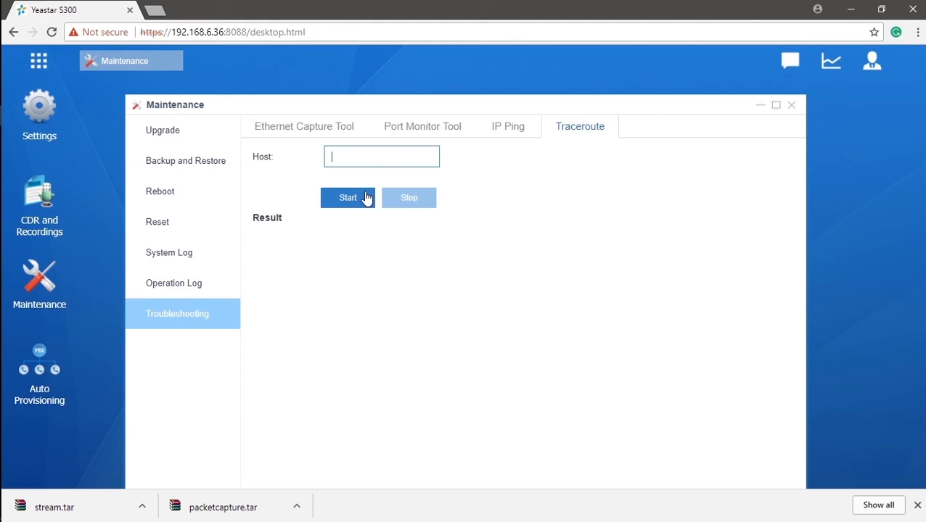
left_click(347, 198)
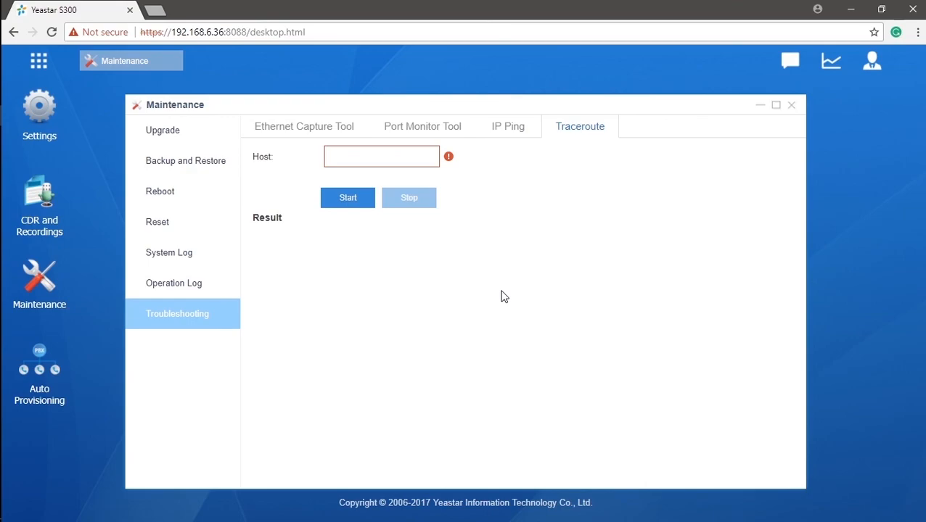